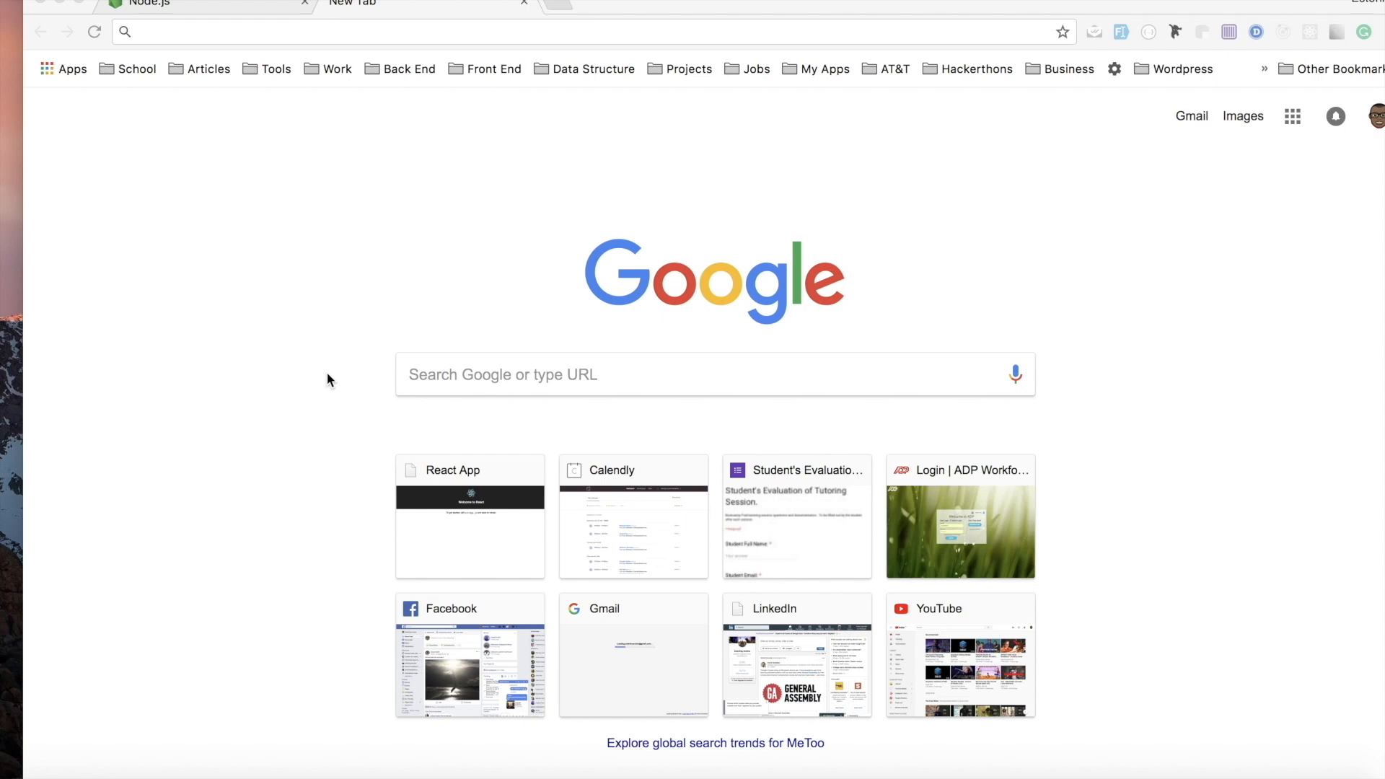
Search Google for 'create react app' from a new Chrome tab.
{"action": "left_click", "coordinate": [150, 2]}
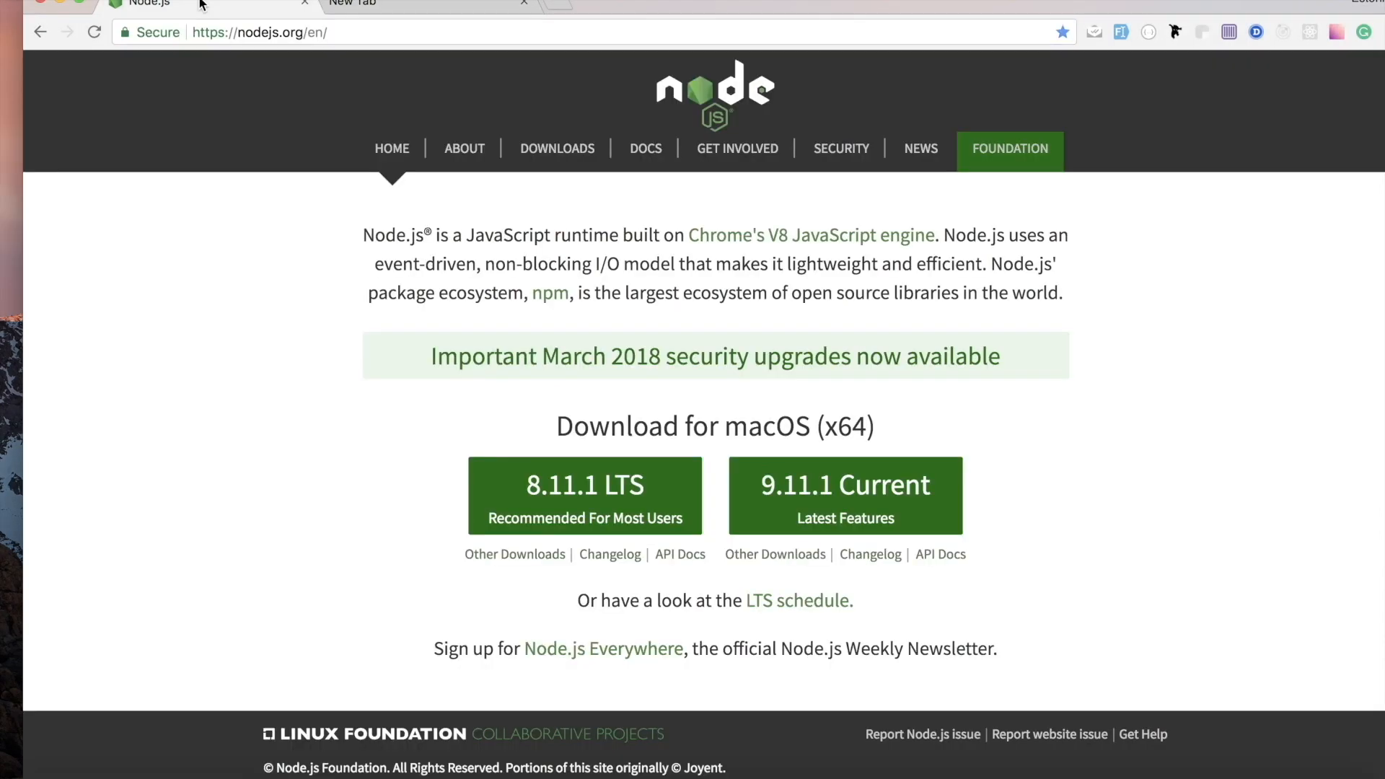
{"action": "mouse_move", "coordinate": [150, 3]}
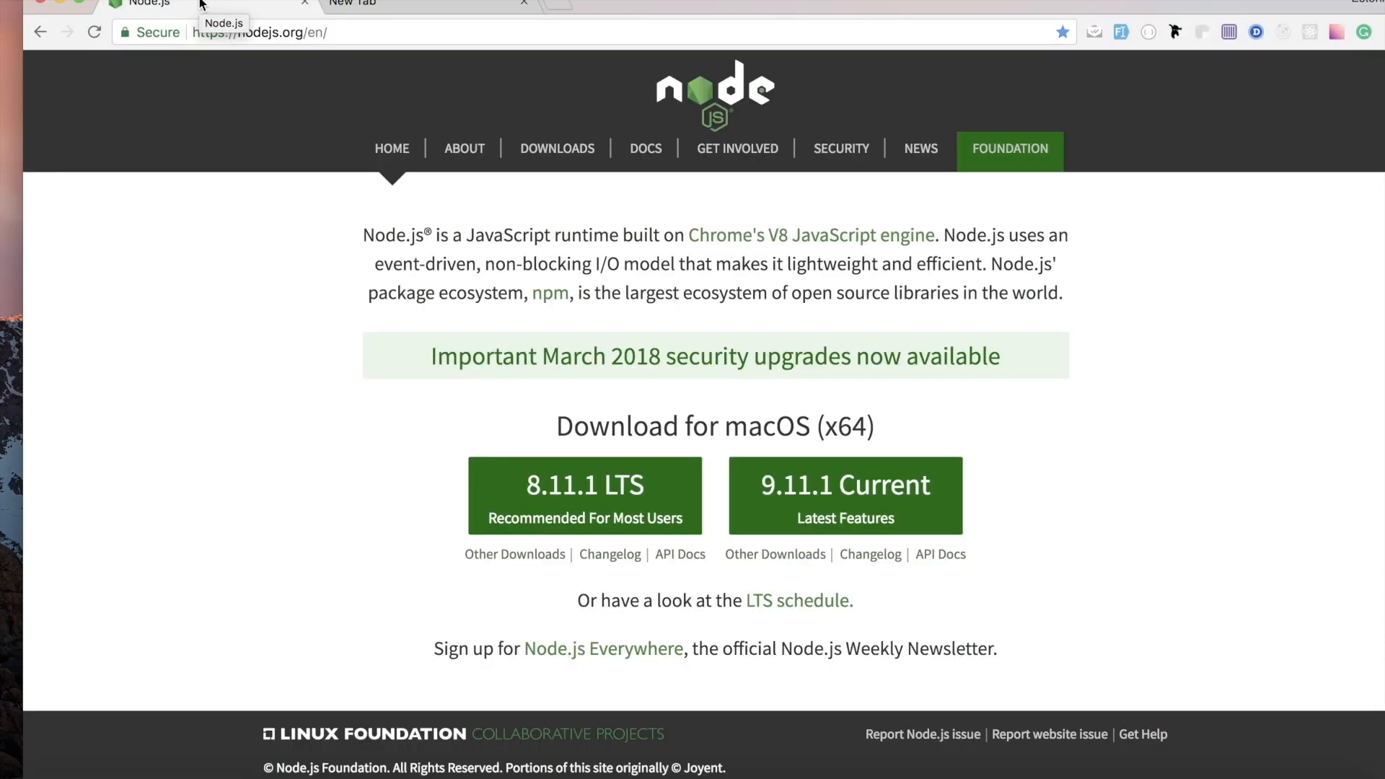
{"action": "left_click", "coordinate": [257, 32]}
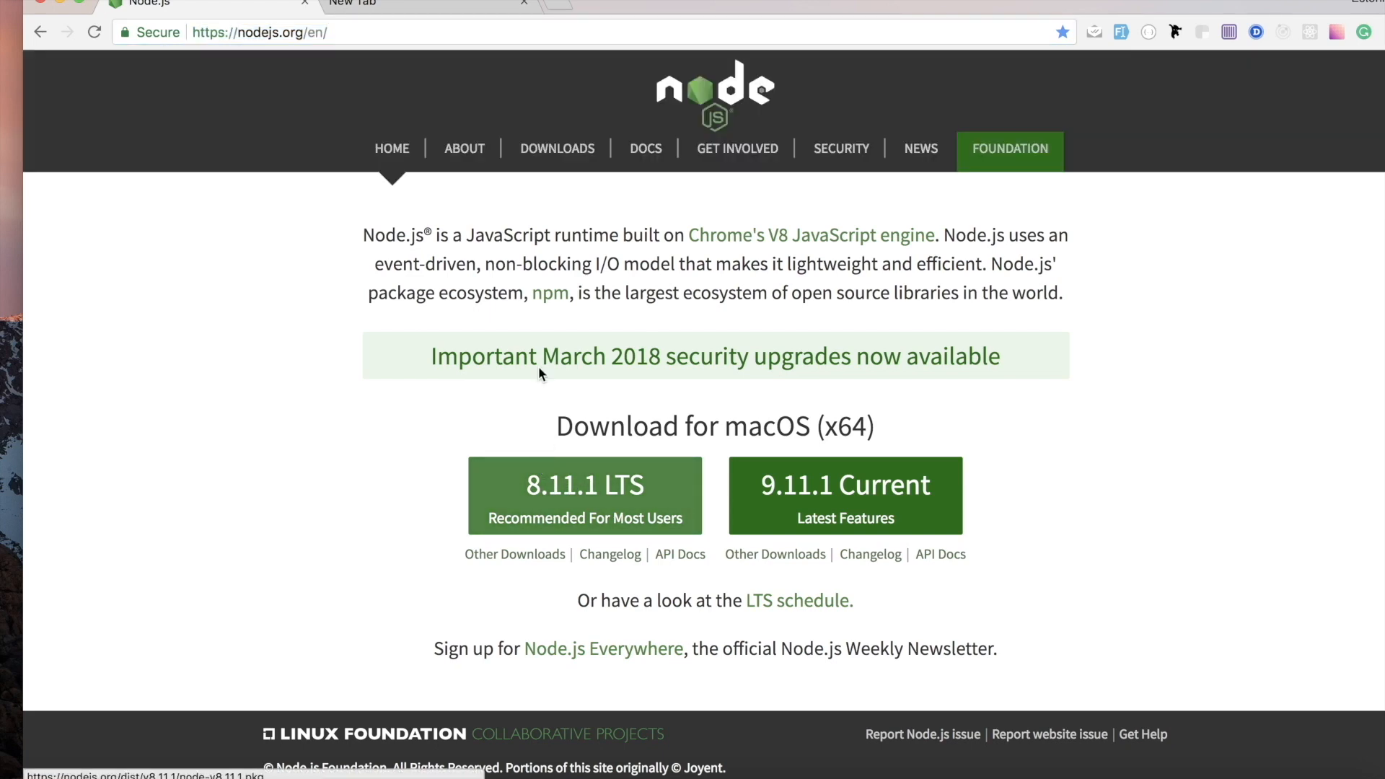
{"action": "left_click", "coordinate": [424, 6]}
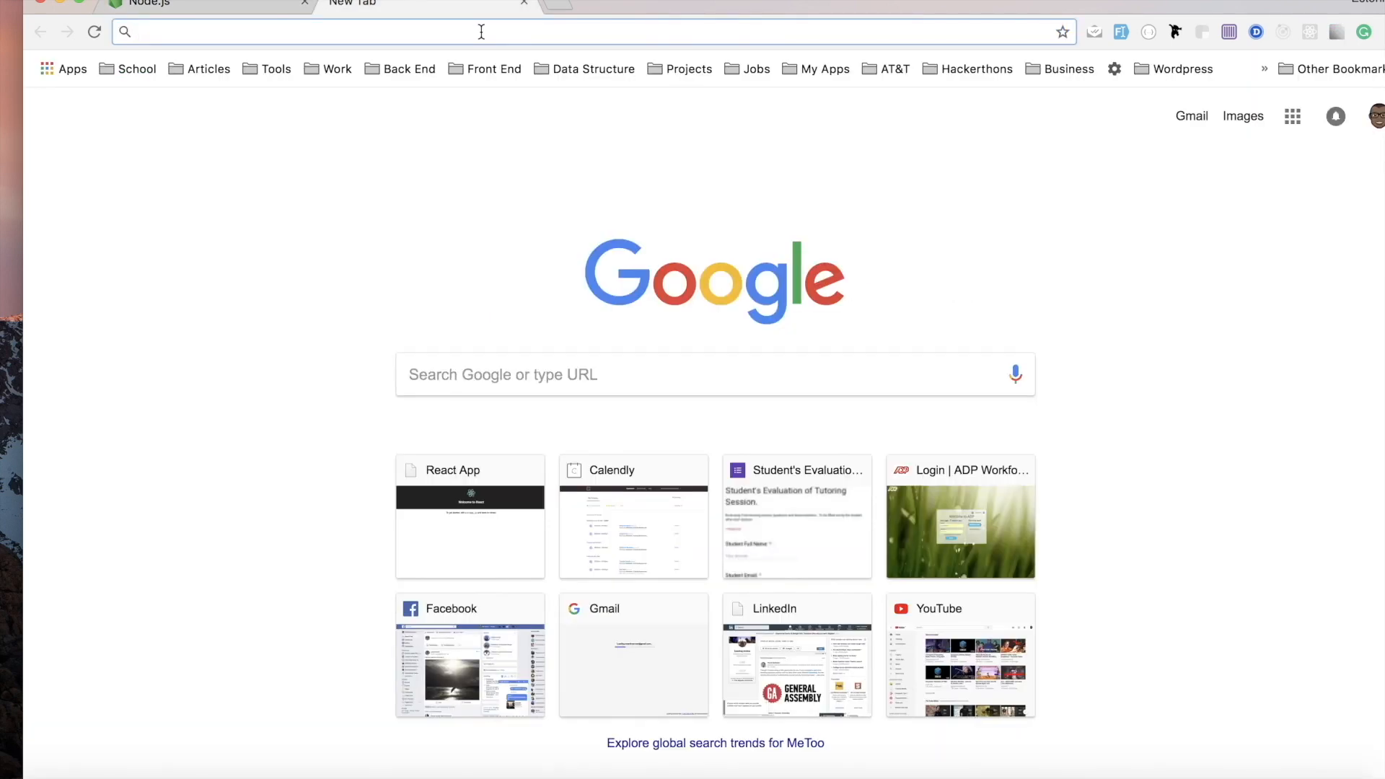
{"action": "type", "text": "create react app"}
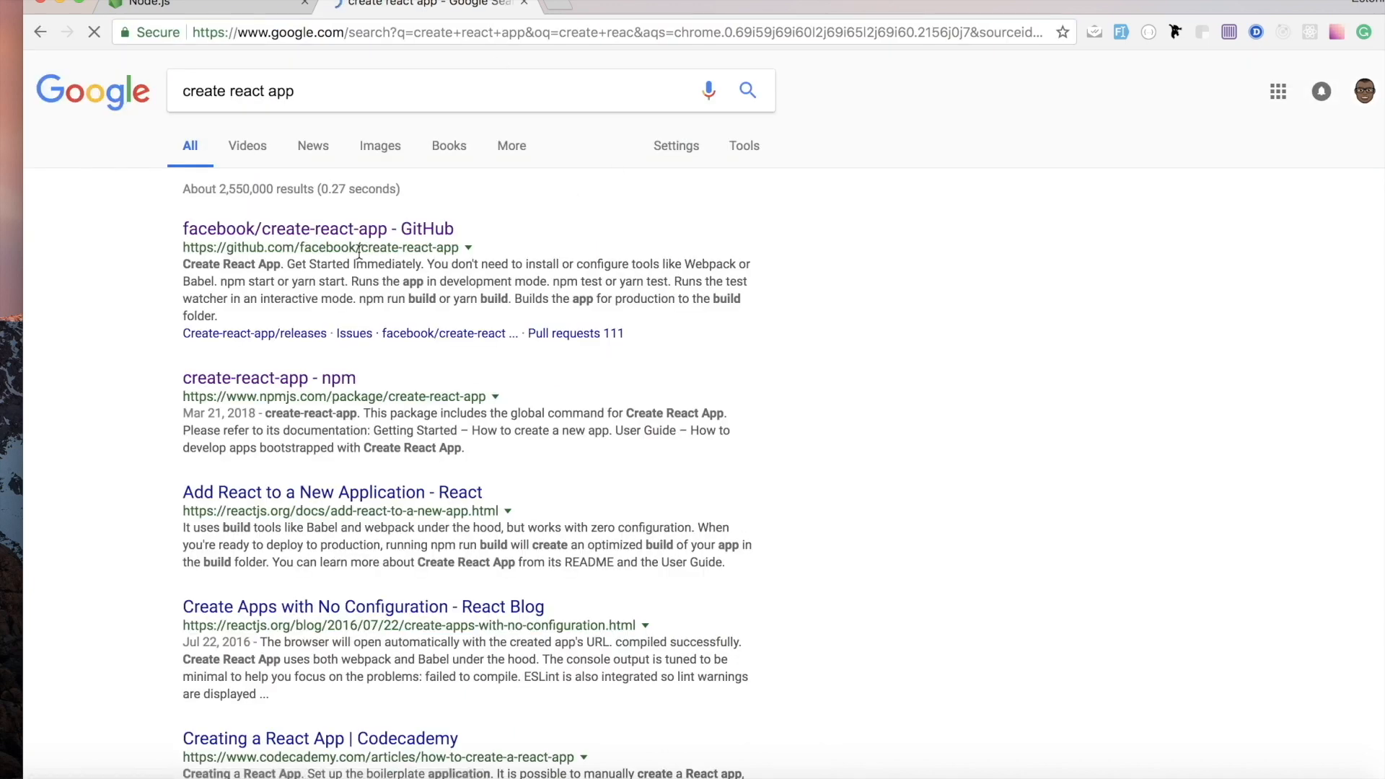
Open the facebook/create-react-app repo at Quick Overview, note the npm 5.2+ requirement, and bring up Terminal.
{"action": "left_click", "coordinate": [318, 230]}
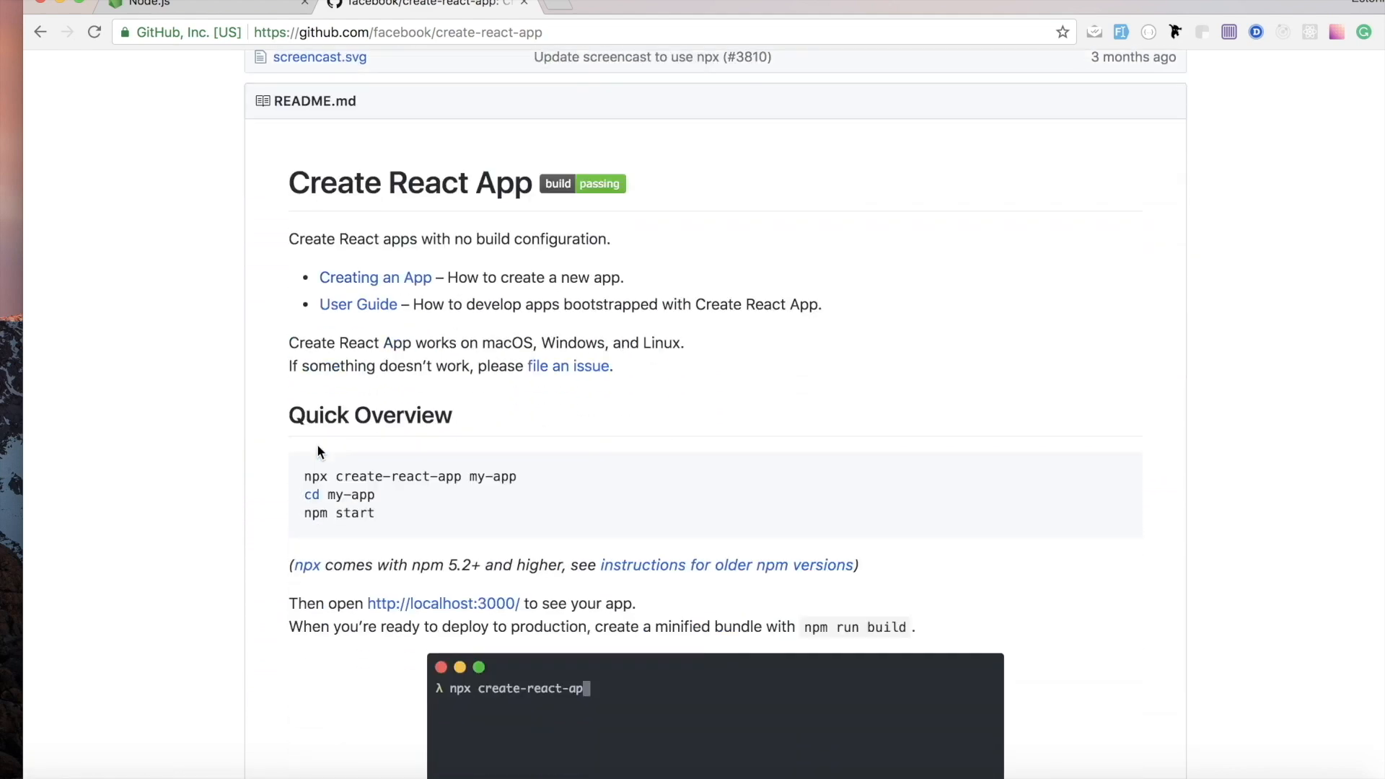
{"action": "scroll", "scroll_direction": "down", "scroll_amount": 3}
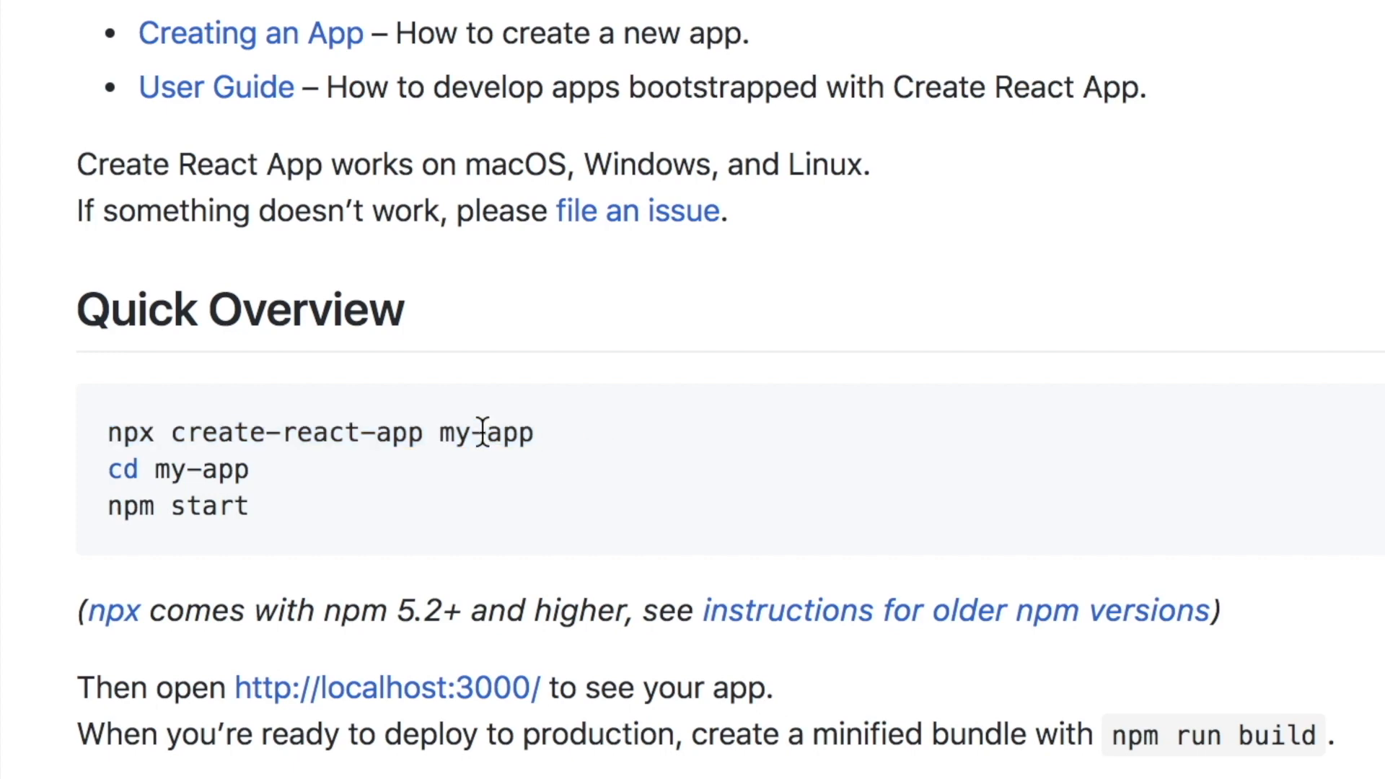
{"action": "mouse_move", "coordinate": [400, 610]}
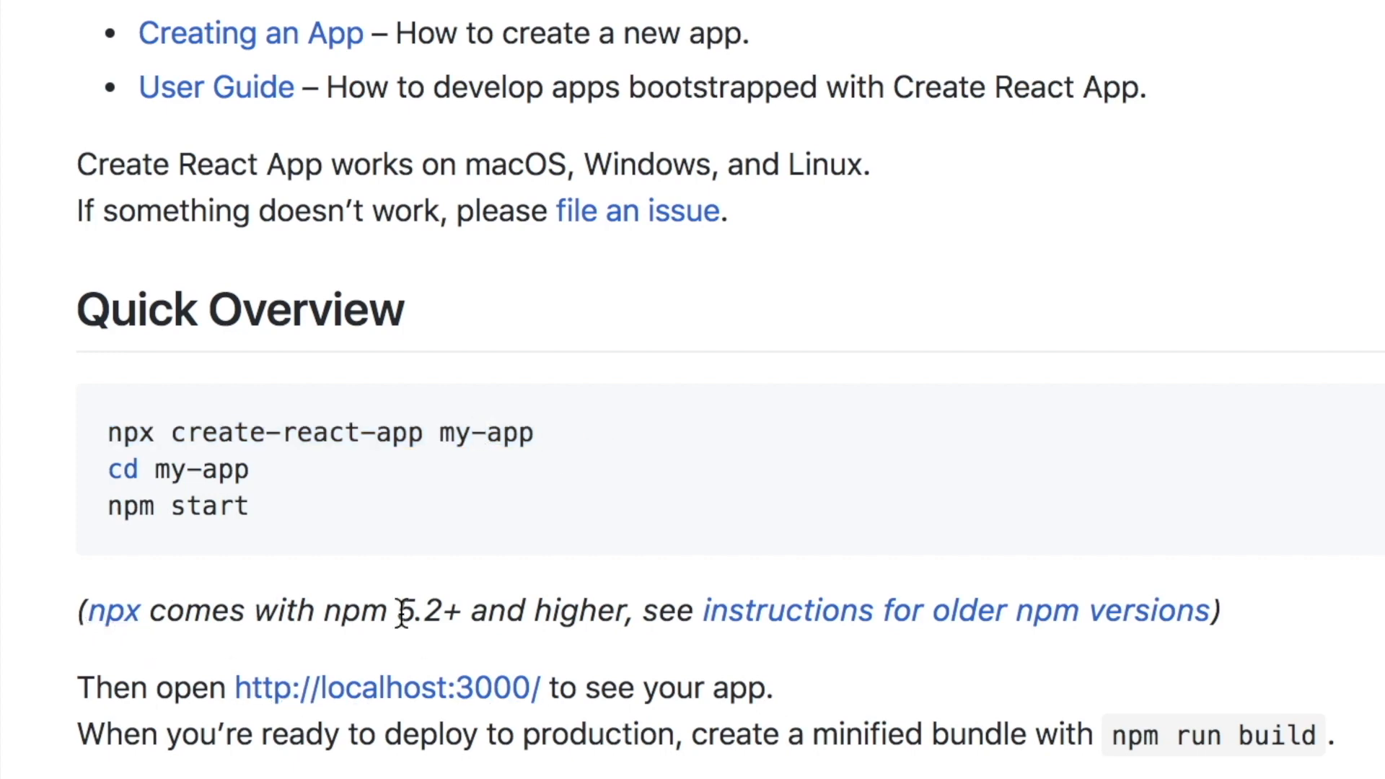
{"action": "double_click", "coordinate": [420, 608]}
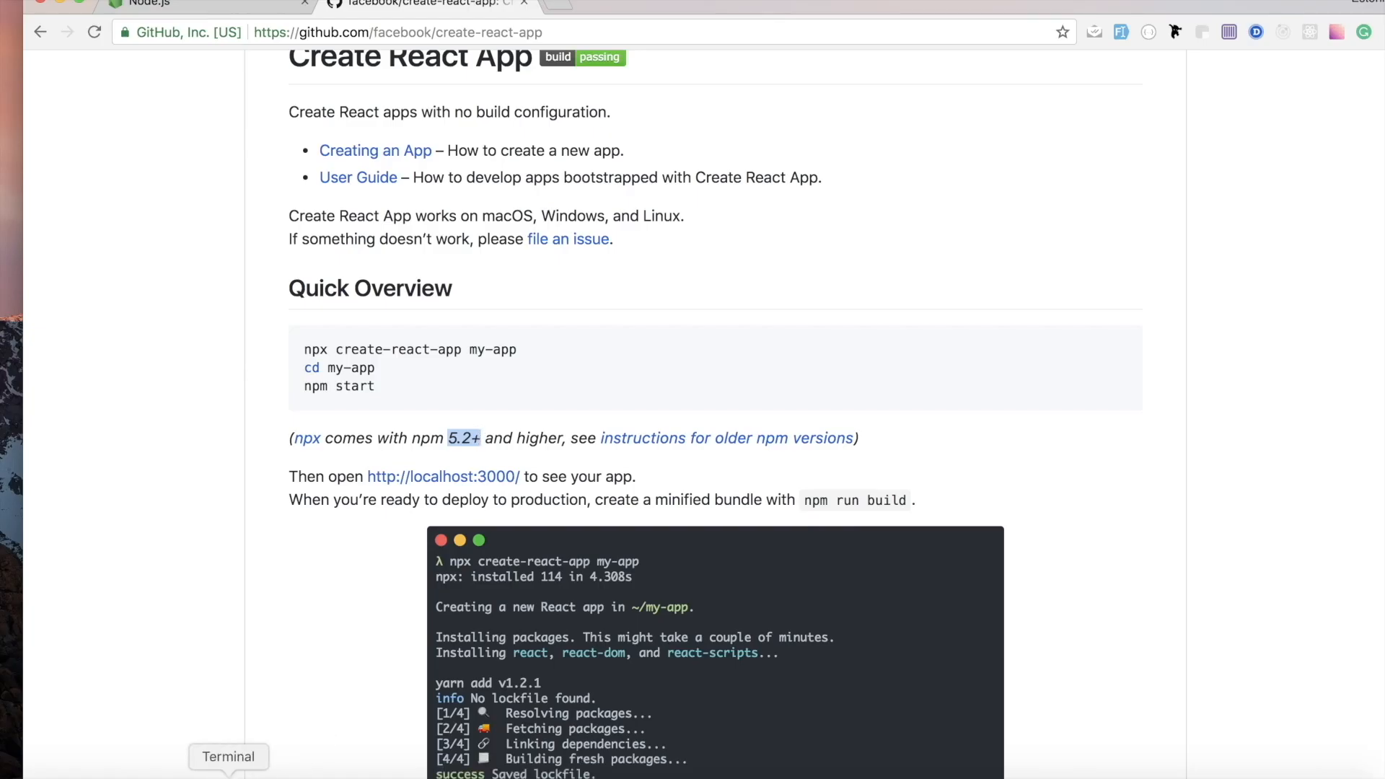
{"action": "left_click", "coordinate": [228, 758]}
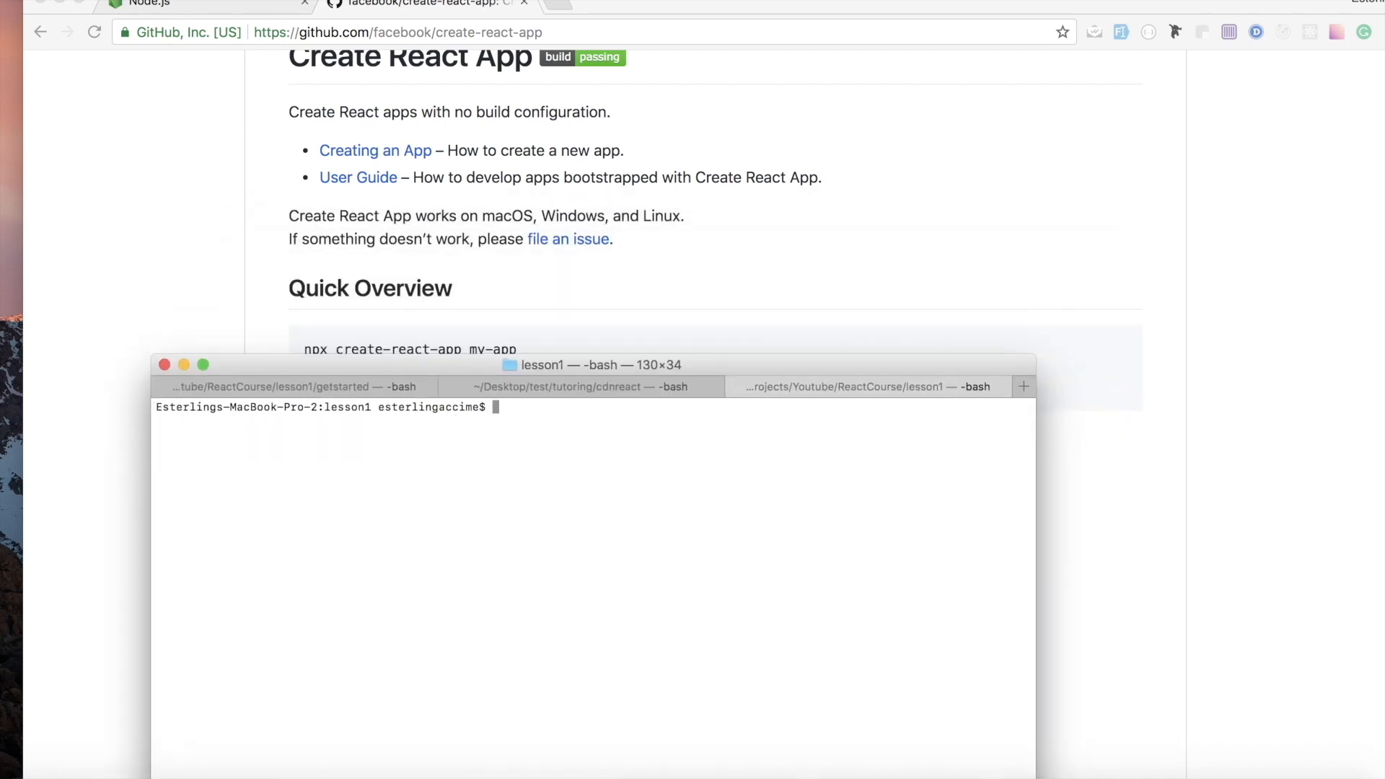
Run npm -v showing 5.6.0 and check it against the README's npm 5.2+ requirement.
{"action": "type", "text": "npm -"}
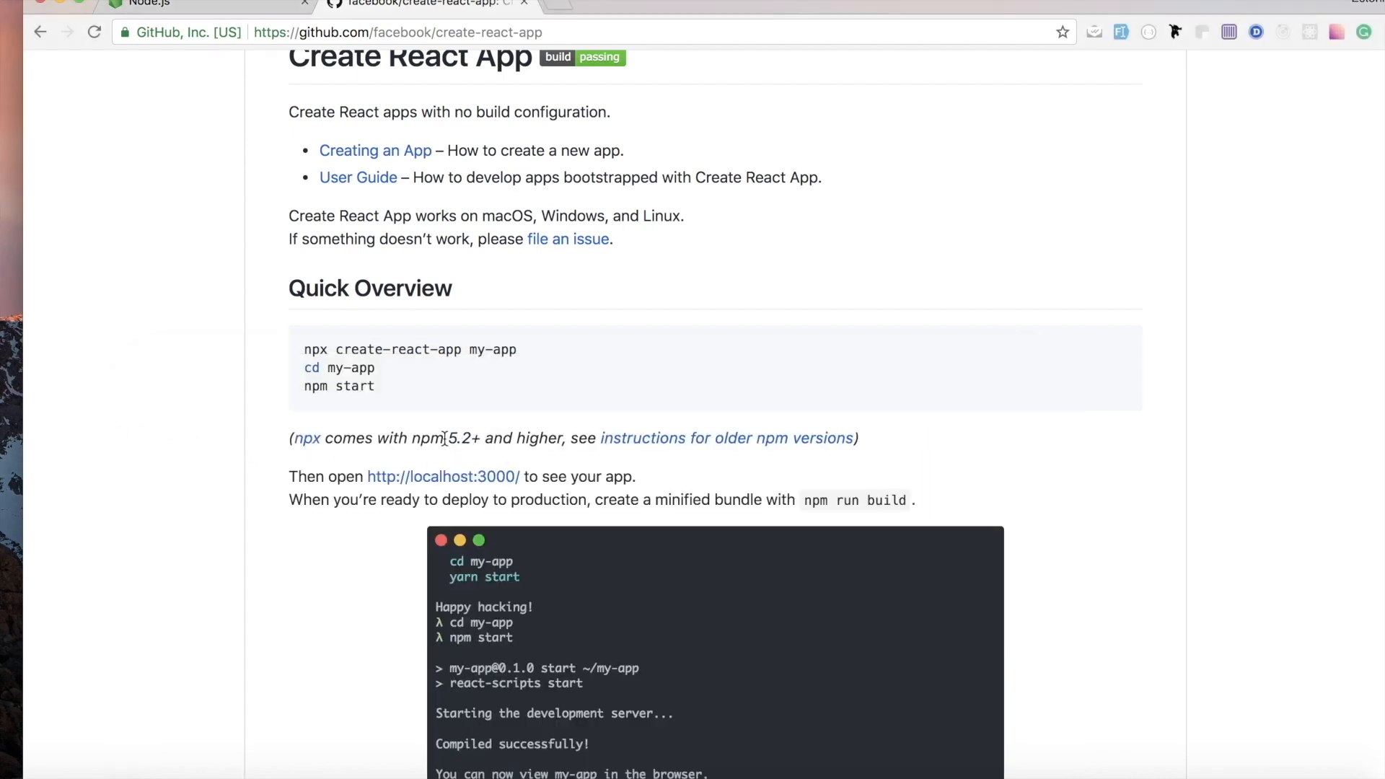
{"action": "double_click", "coordinate": [463, 439]}
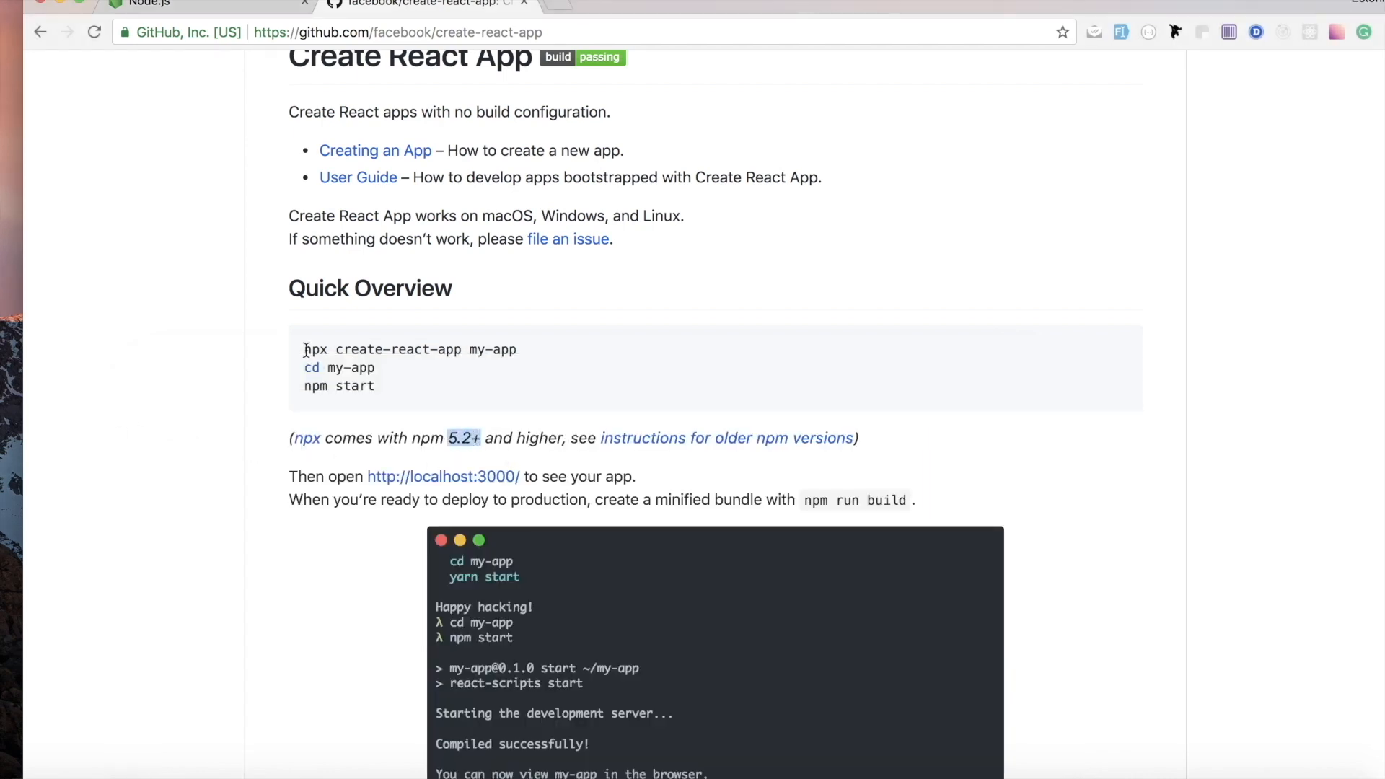
{"action": "left_click_drag", "start_coordinate": [305, 349], "coordinate": [375, 386]}
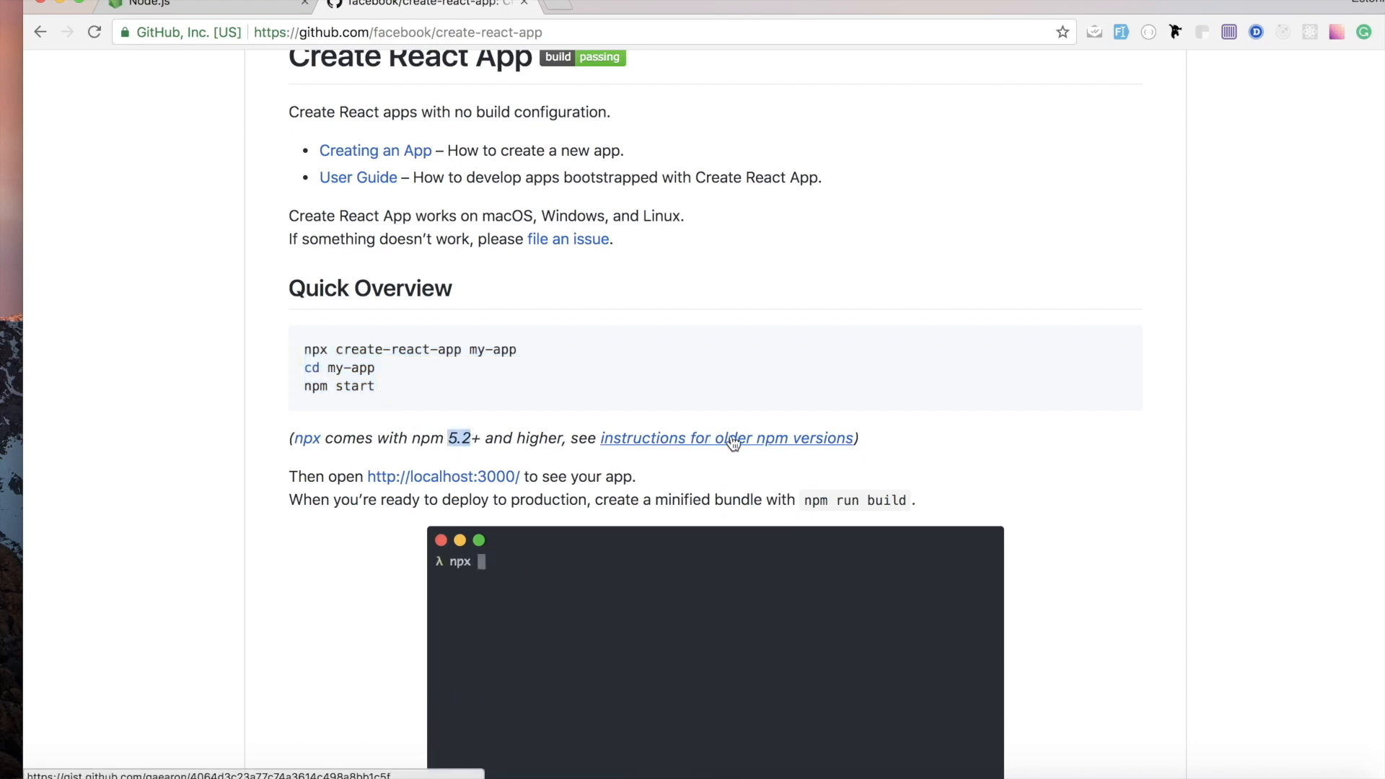
{"action": "left_click", "coordinate": [726, 439]}
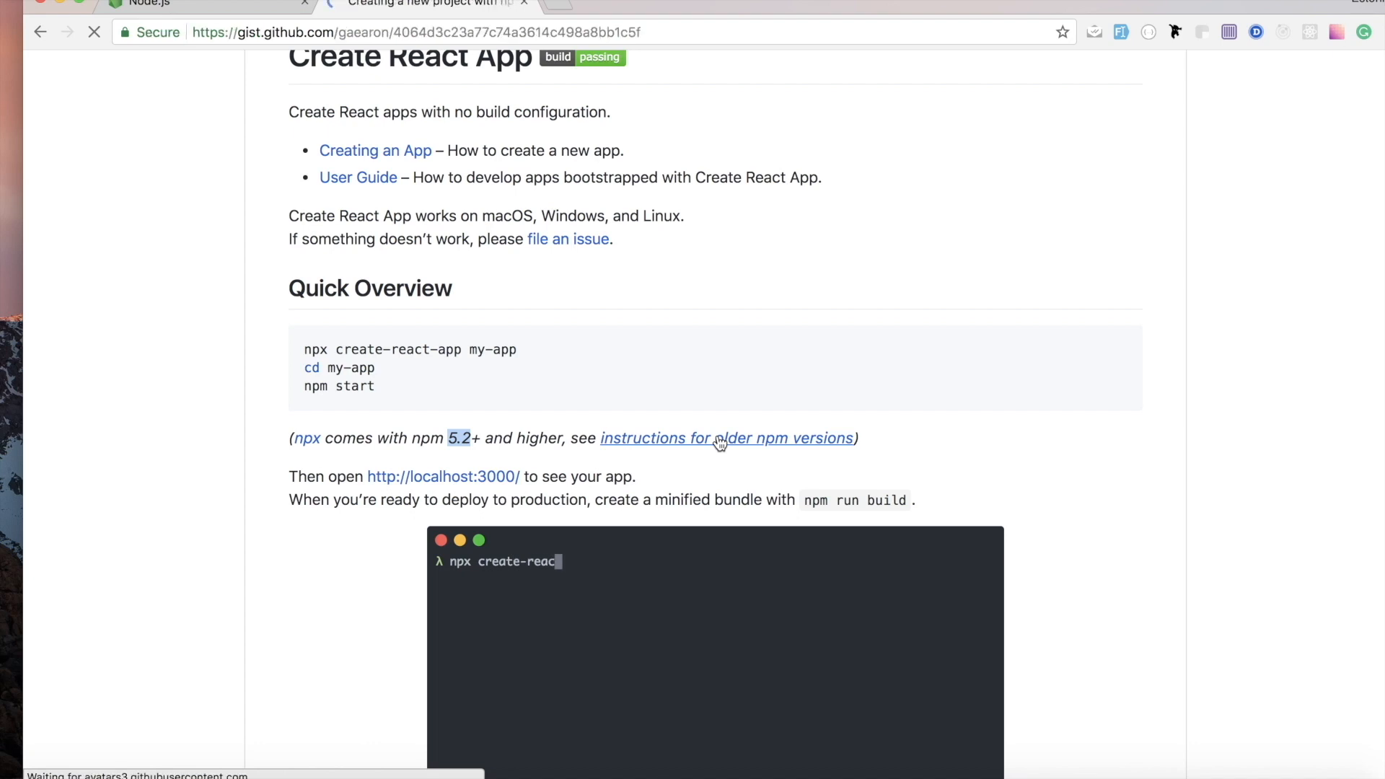
{"action": "left_click", "coordinate": [726, 439]}
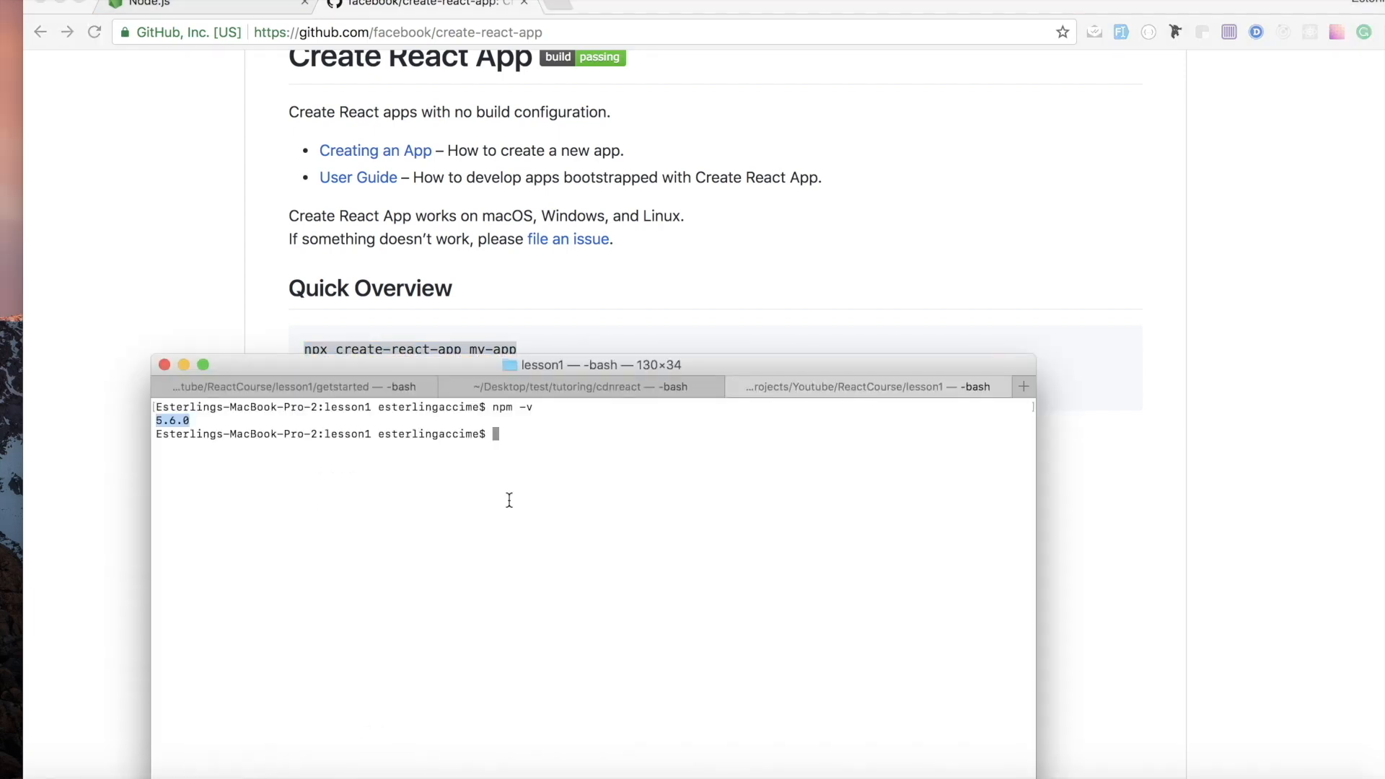
Run npx create-react-app with the project name changed from my-app to client.
{"action": "type", "text": "npx create-react-app my-app"}
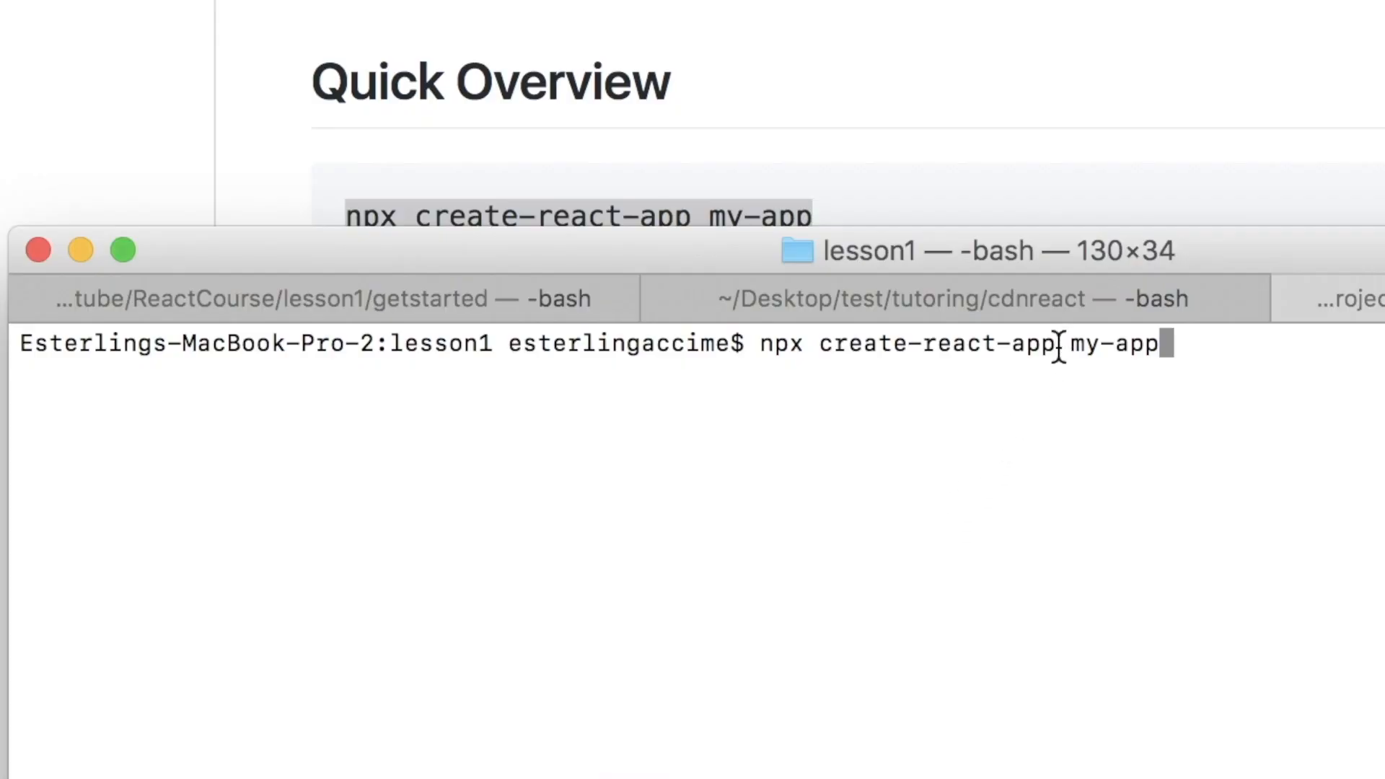
{"action": "mouse_move", "coordinate": [1099, 357]}
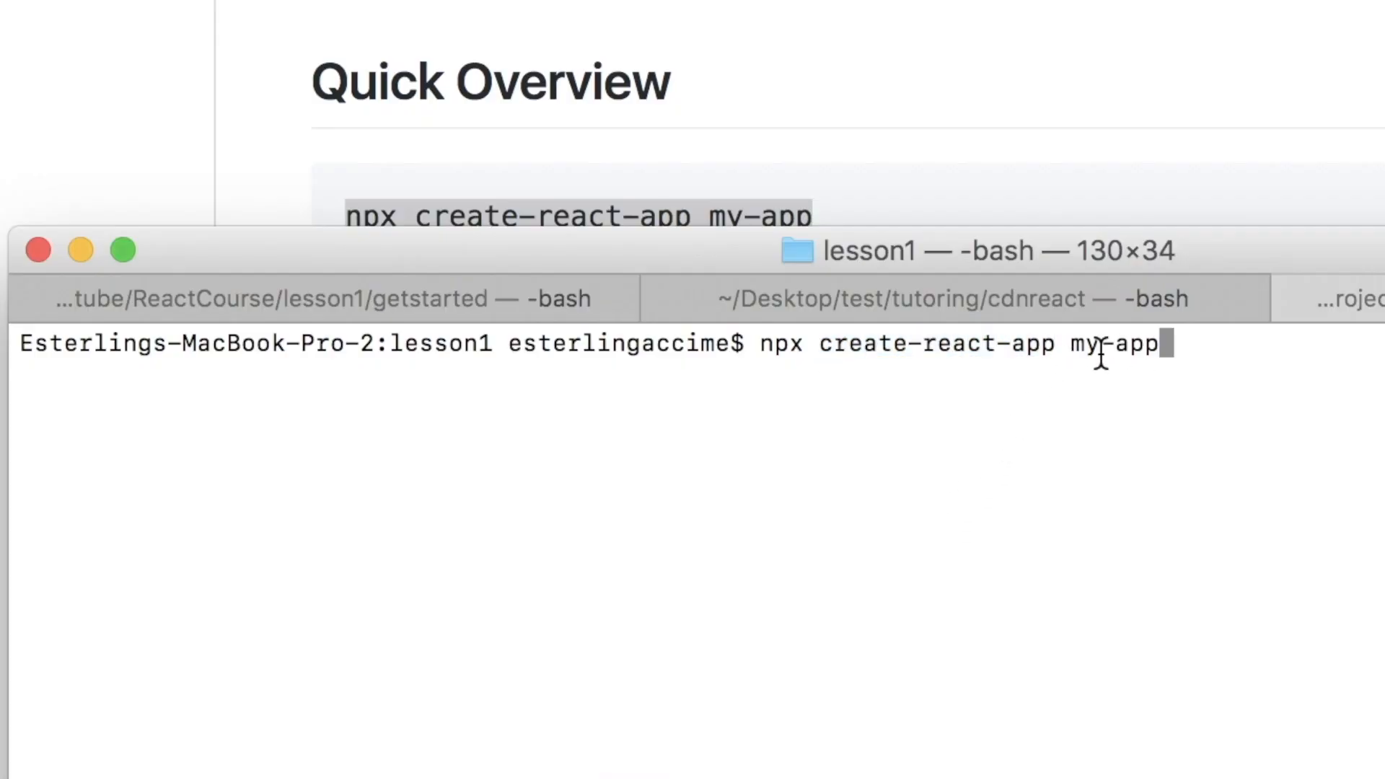
{"action": "double_click", "coordinate": [1111, 343]}
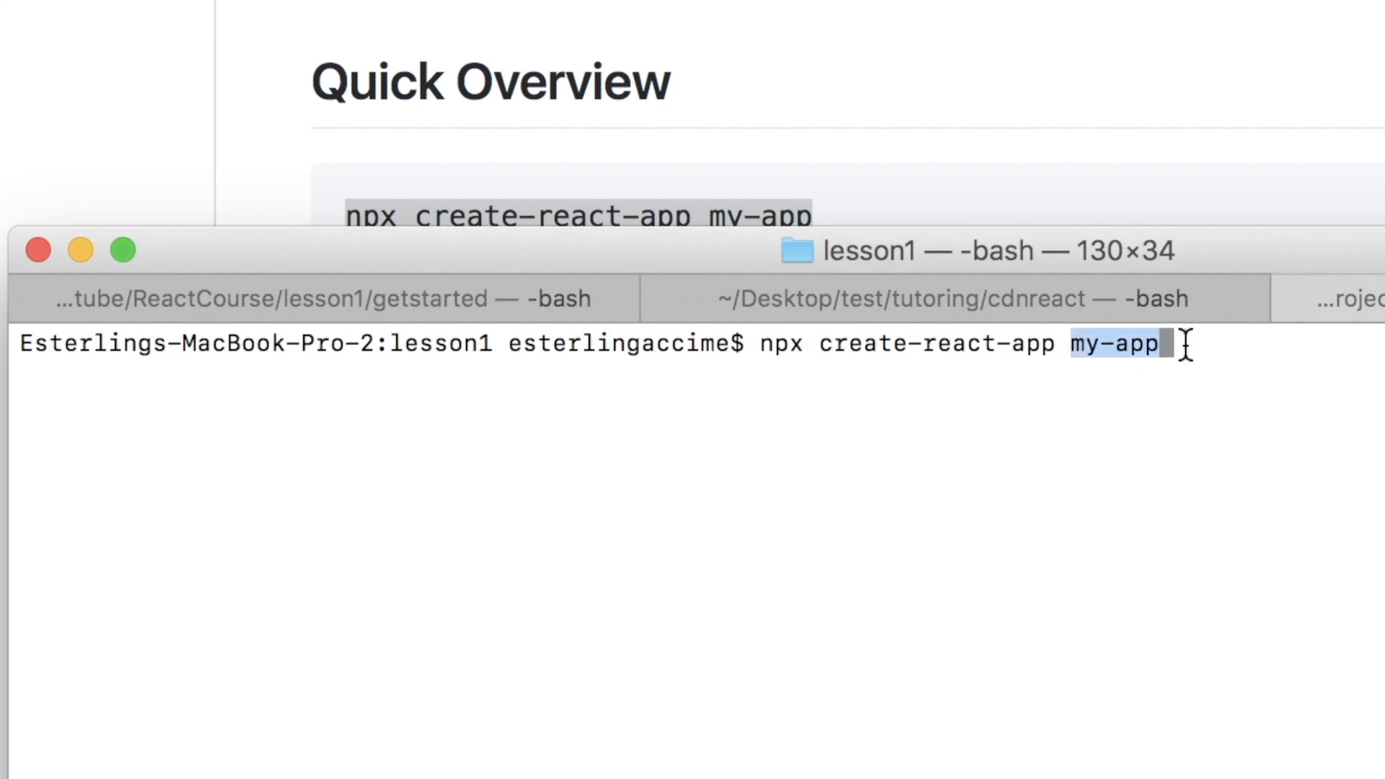
{"action": "key", "text": "Backspace"}
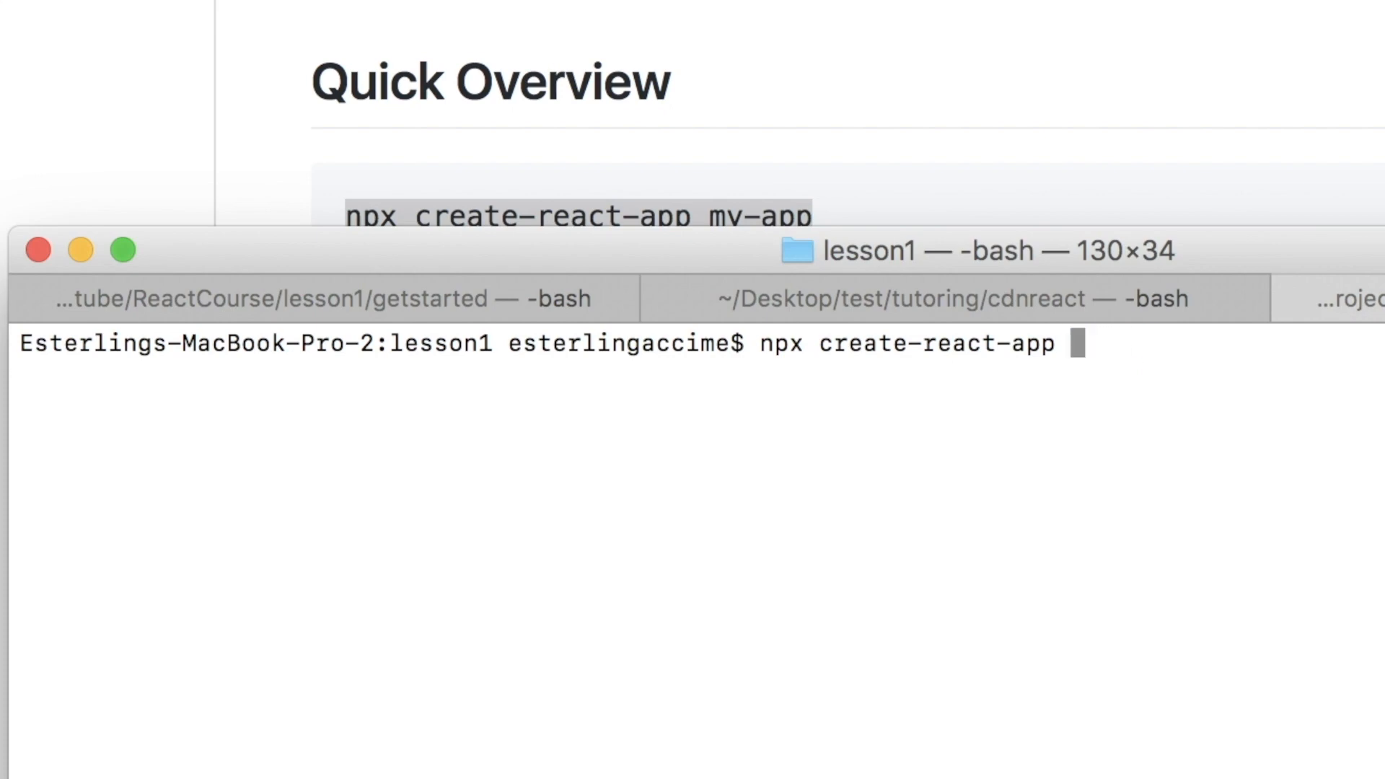
{"action": "type", "text": "clin"}
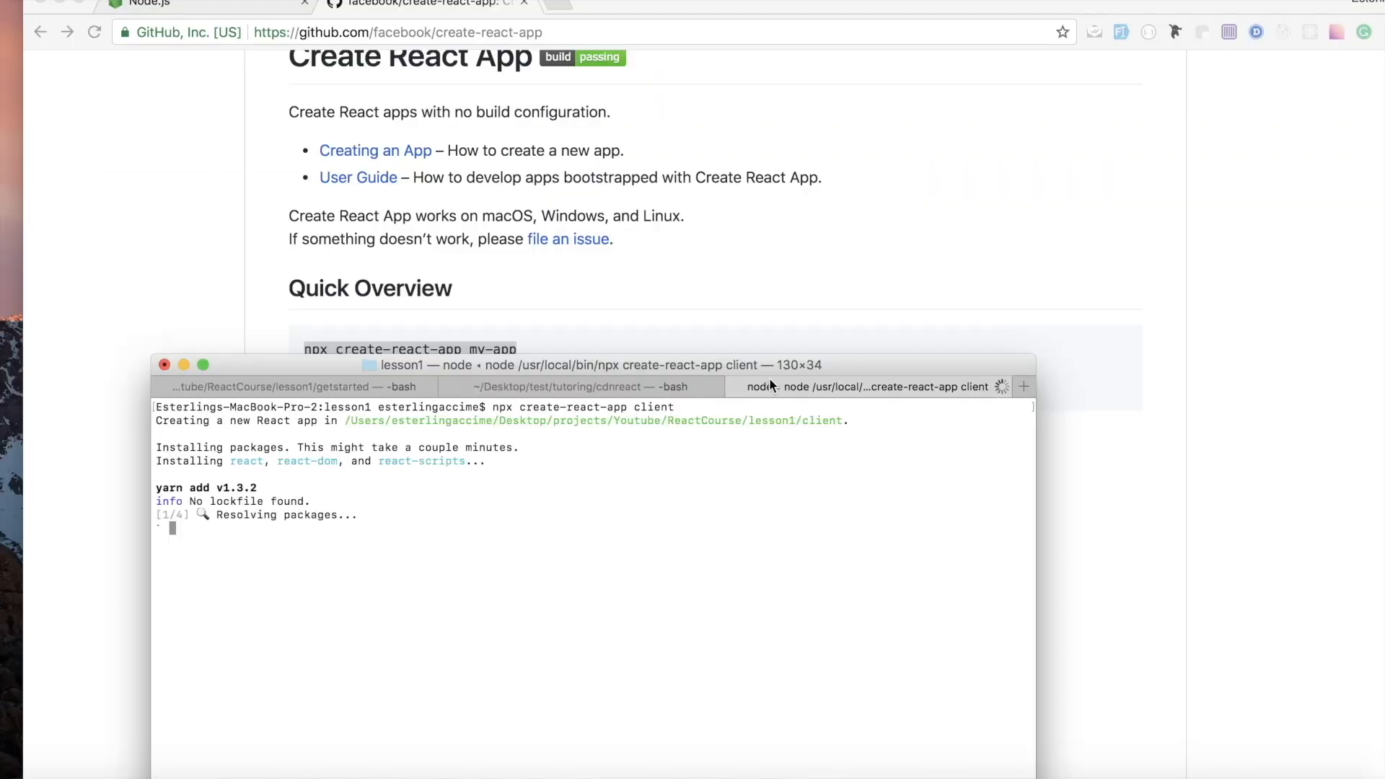
{"action": "scroll", "scroll_direction": "down", "scroll_amount": 3}
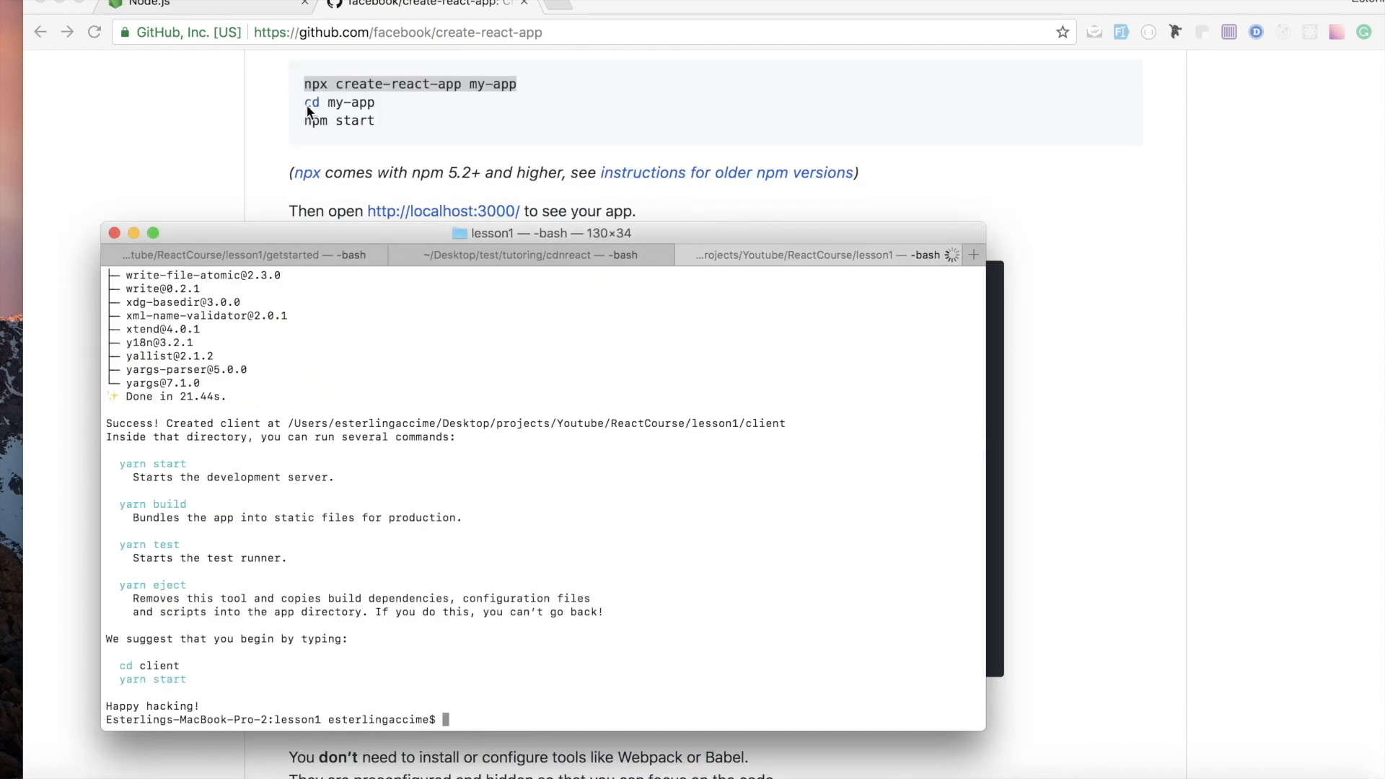
cd into client, try npm start, then run code . to open the folder in VS Code.
{"action": "type", "text": "cd"}
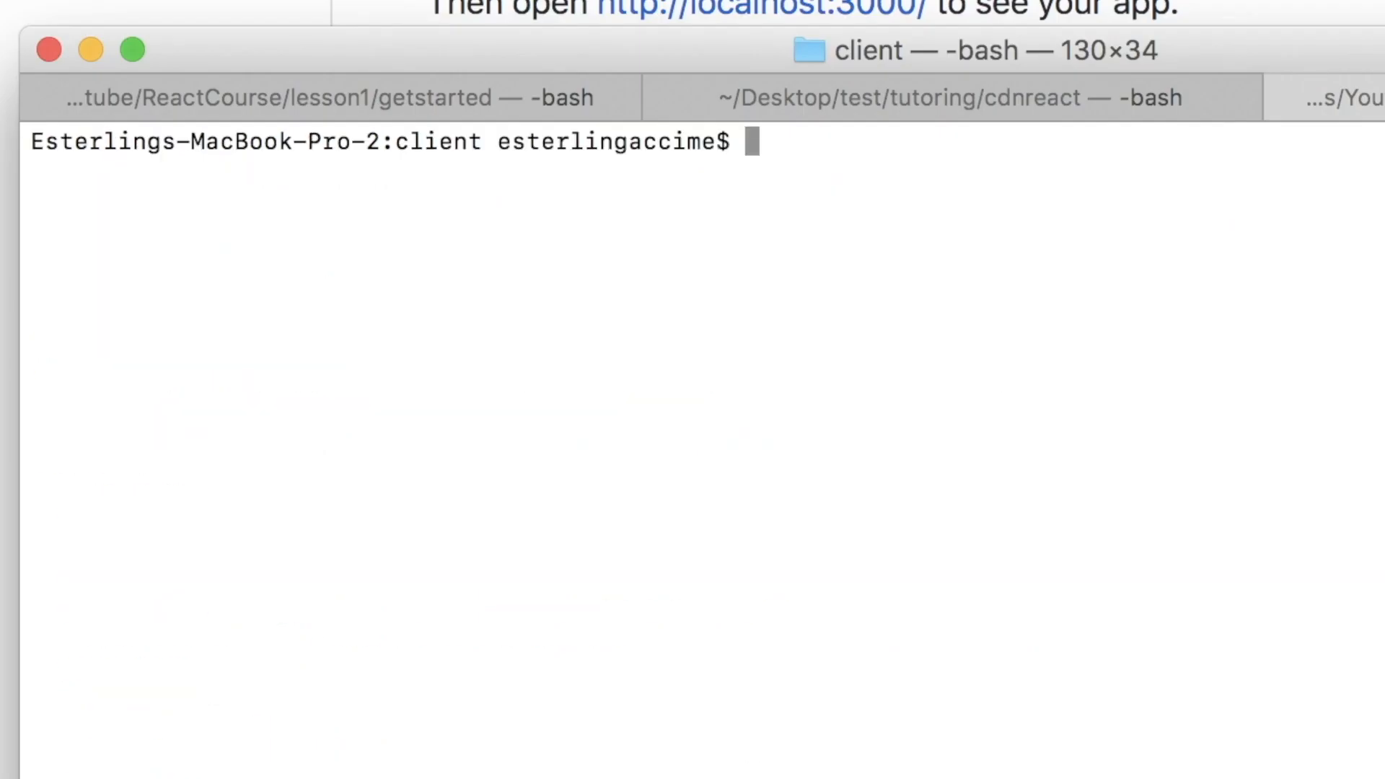
{"action": "type", "text": "npm st"}
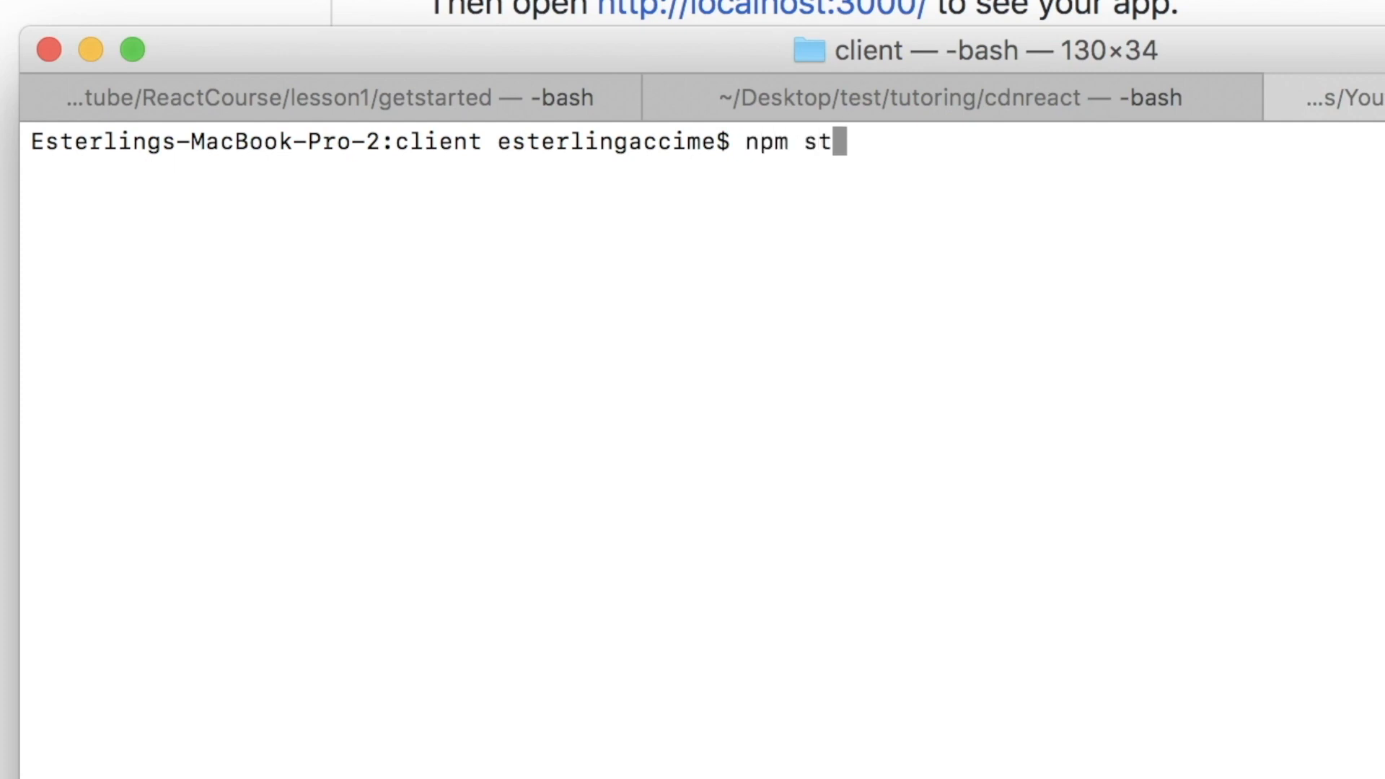
{"action": "type", "text": "art"}
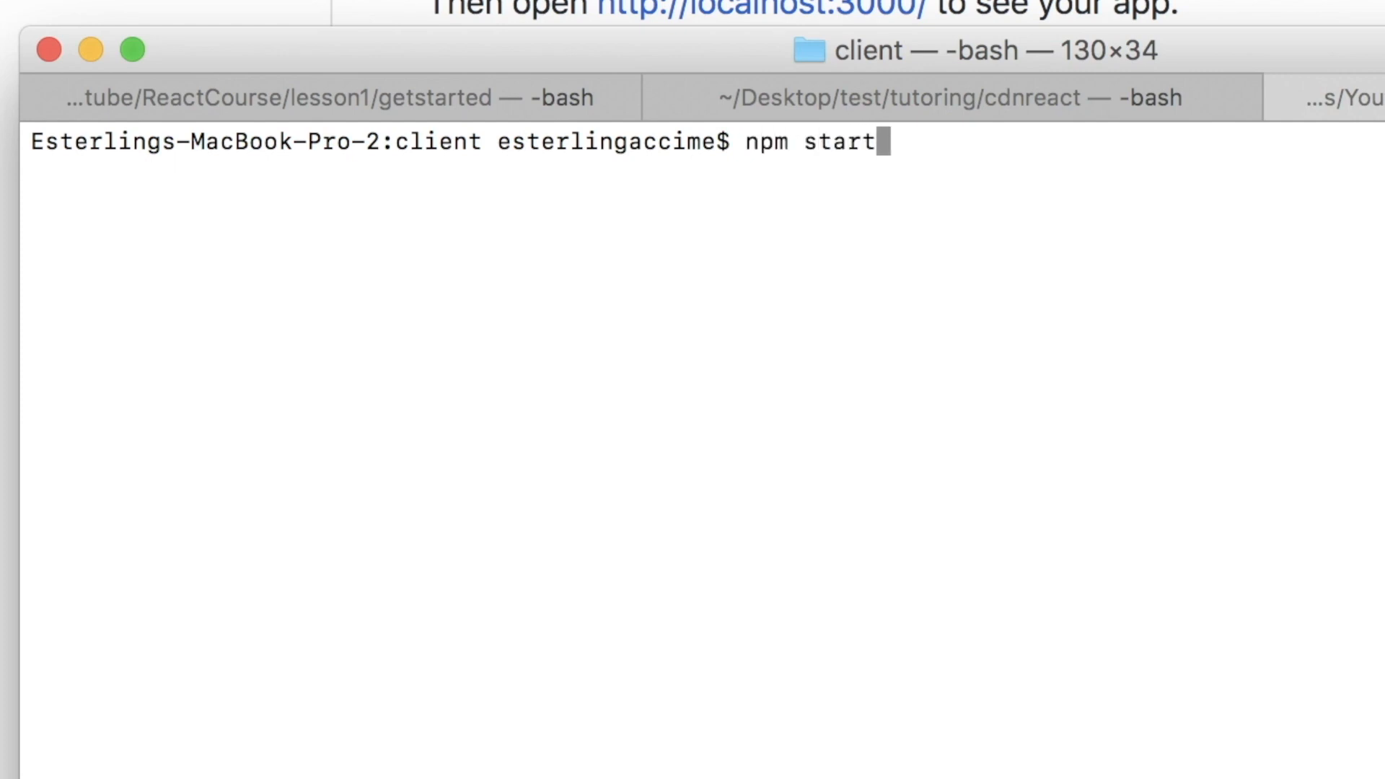
{"action": "type", "text": "c"}
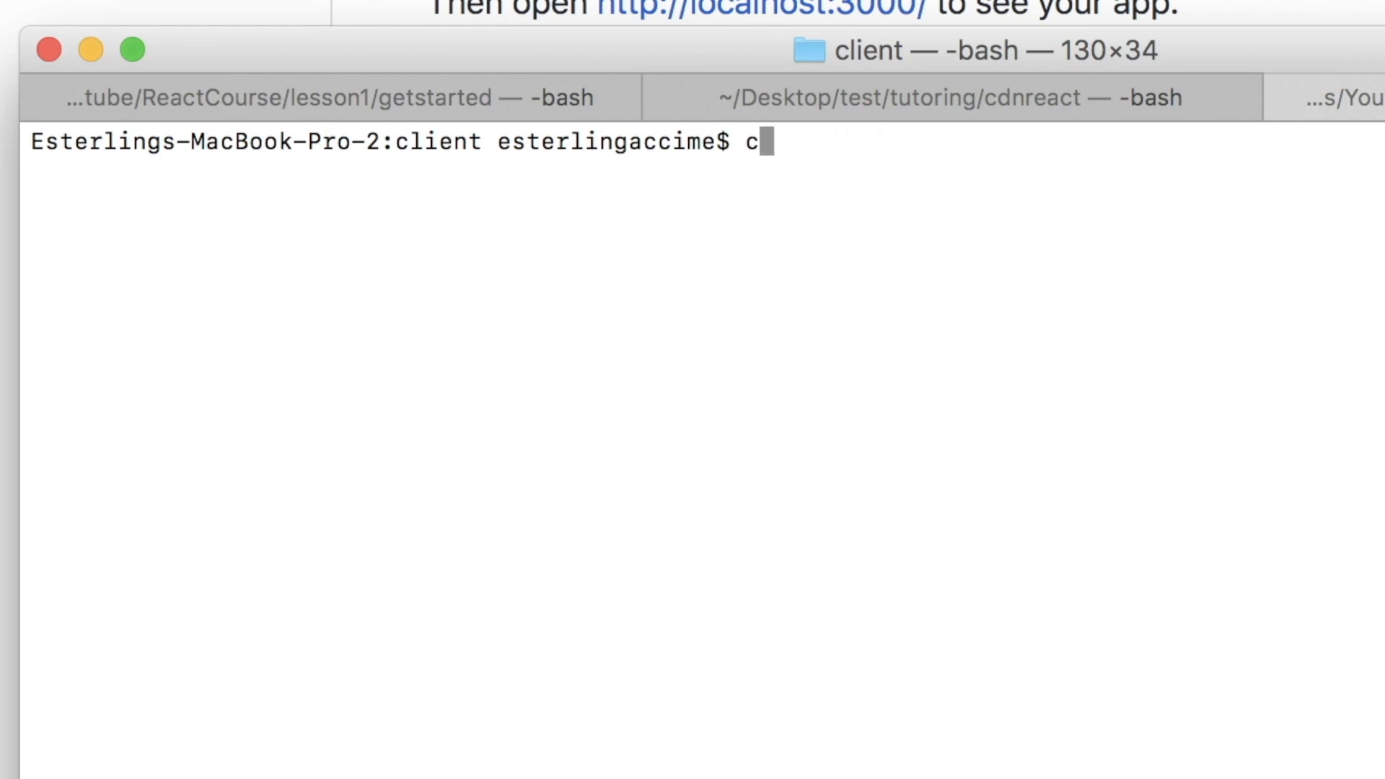
{"action": "type", "text": "ode ."}
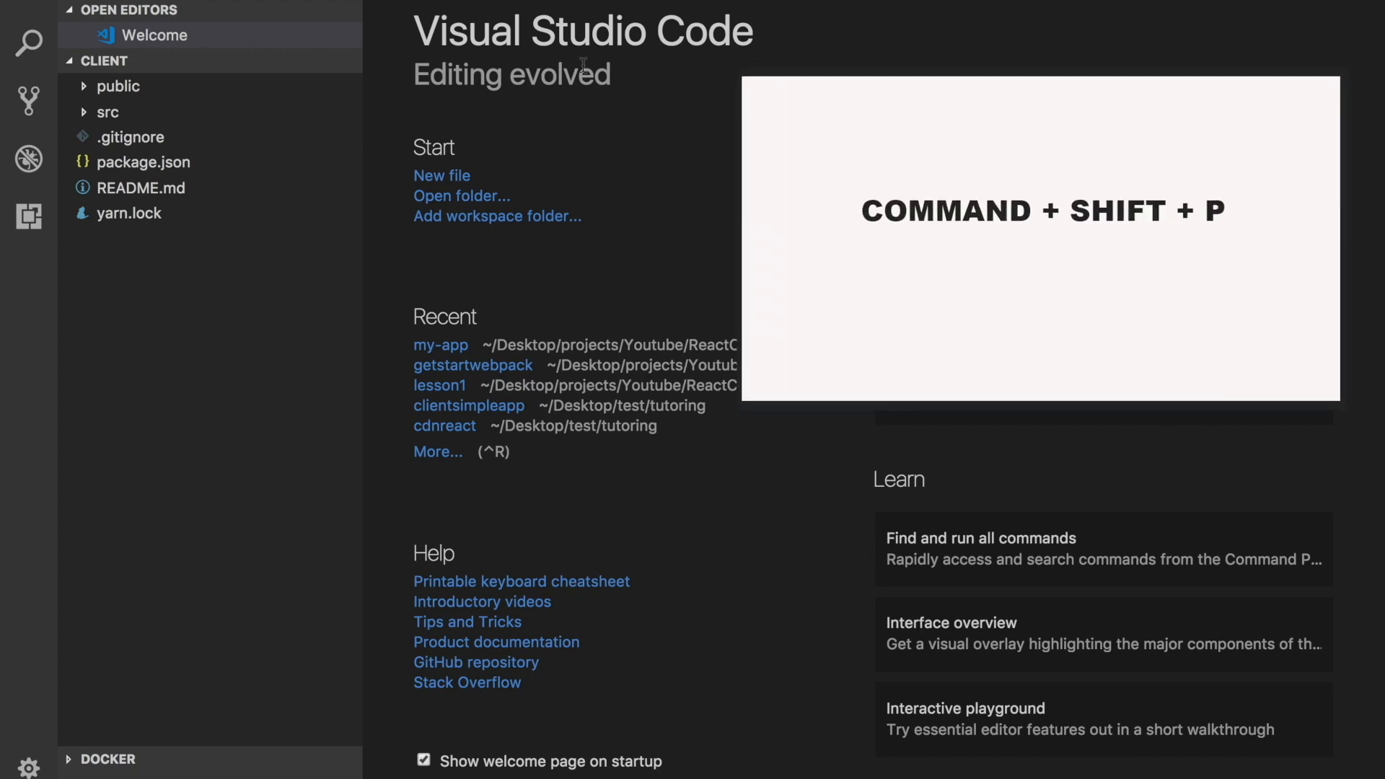
Bring up the command palette to install the 'code' shell command in PATH.
{"action": "key", "text": "cmd+shift+p"}
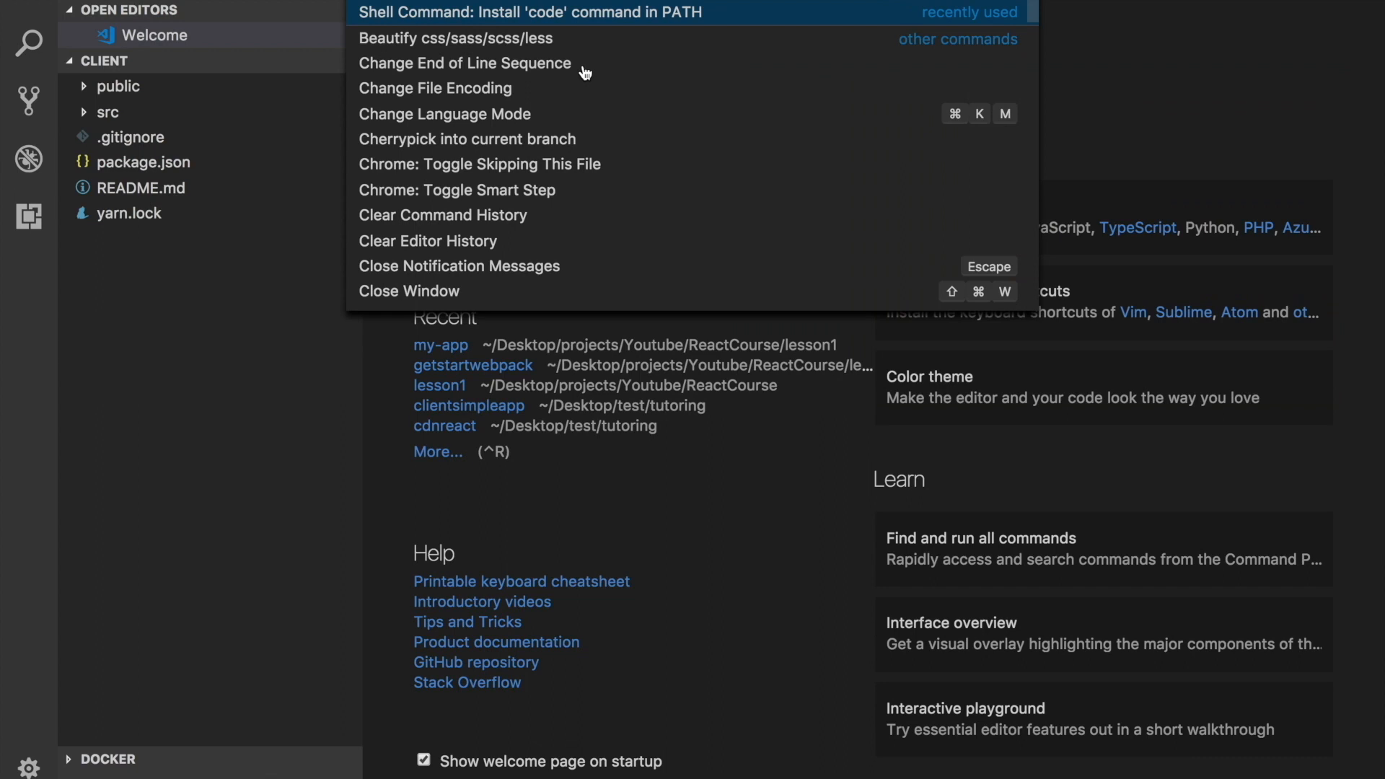
{"action": "mouse_move", "coordinate": [549, 25]}
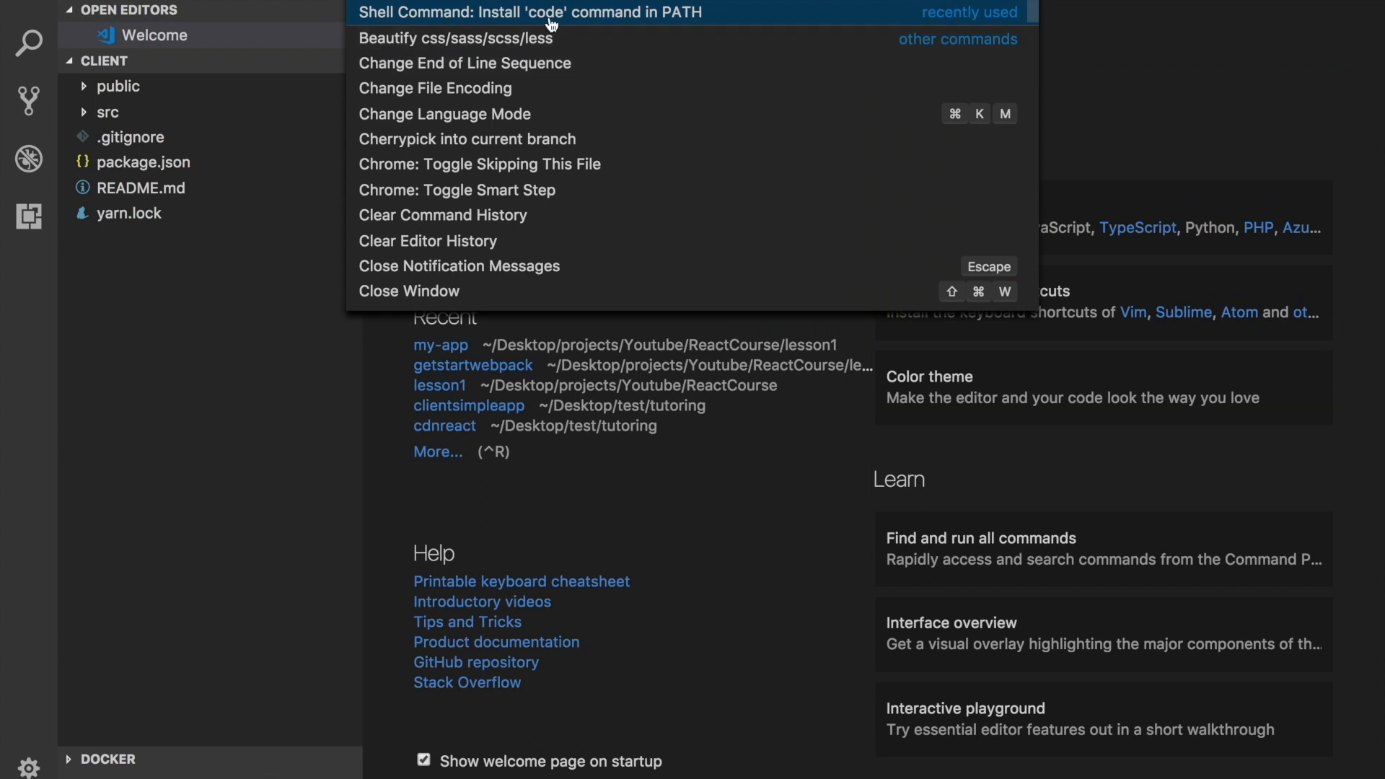
{"action": "mouse_move", "coordinate": [527, 10]}
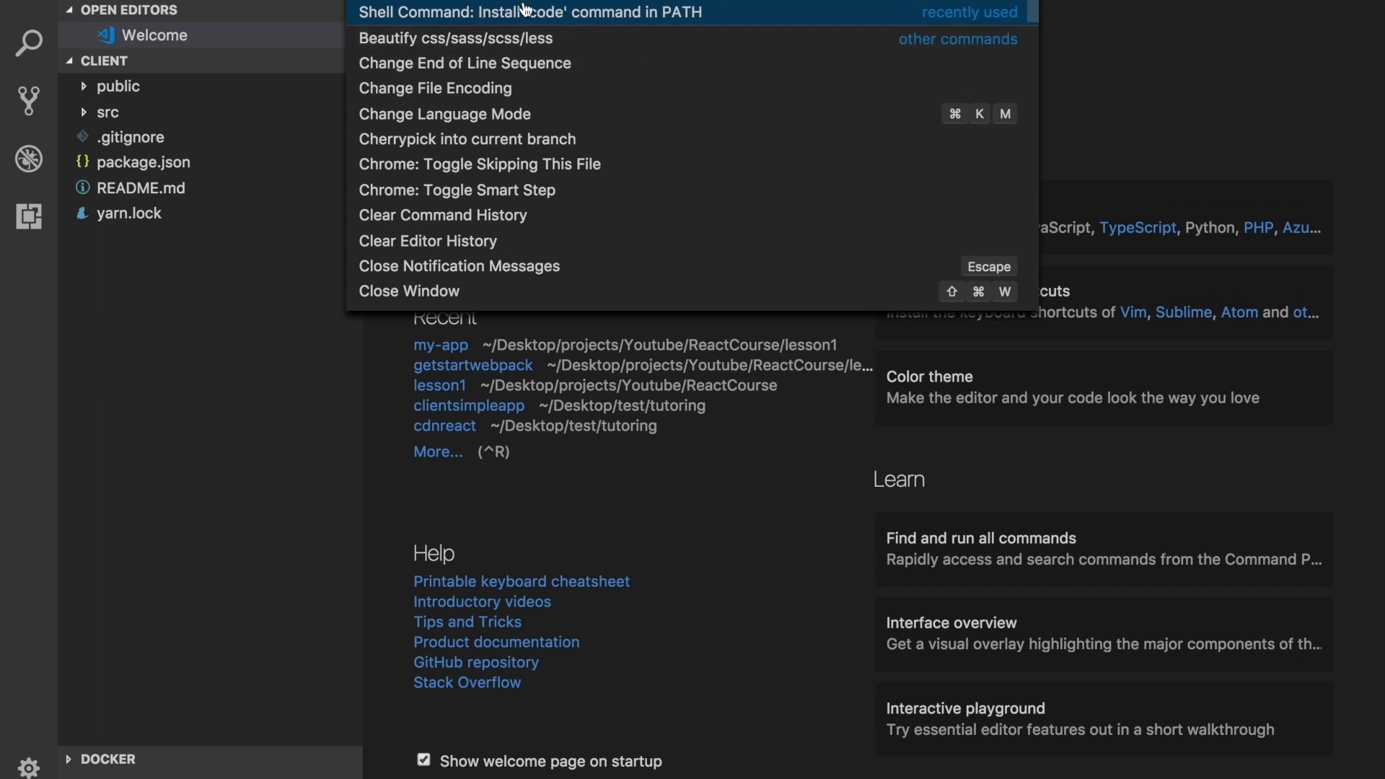
{"action": "mouse_move", "coordinate": [677, 19]}
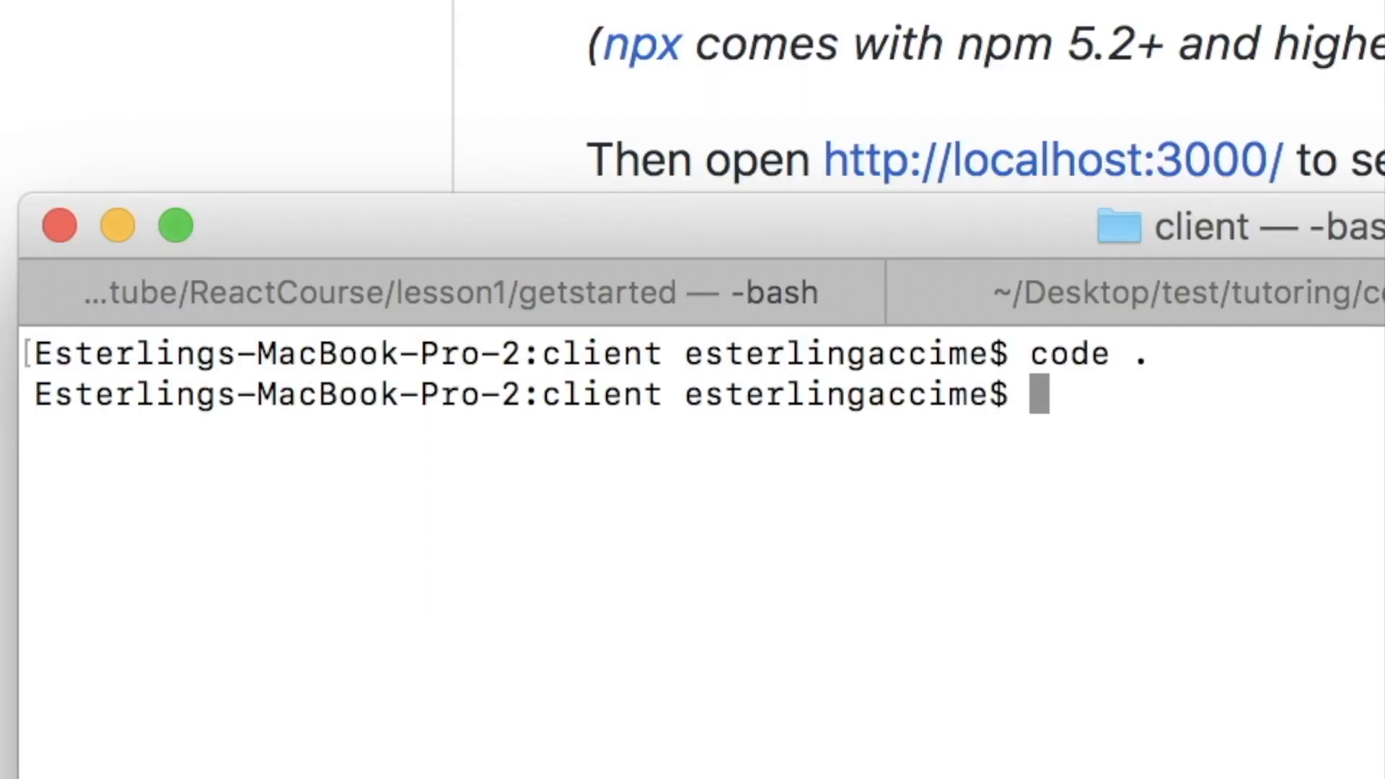
Run npm start in the client folder to launch the development server.
{"action": "type", "text": "npm"}
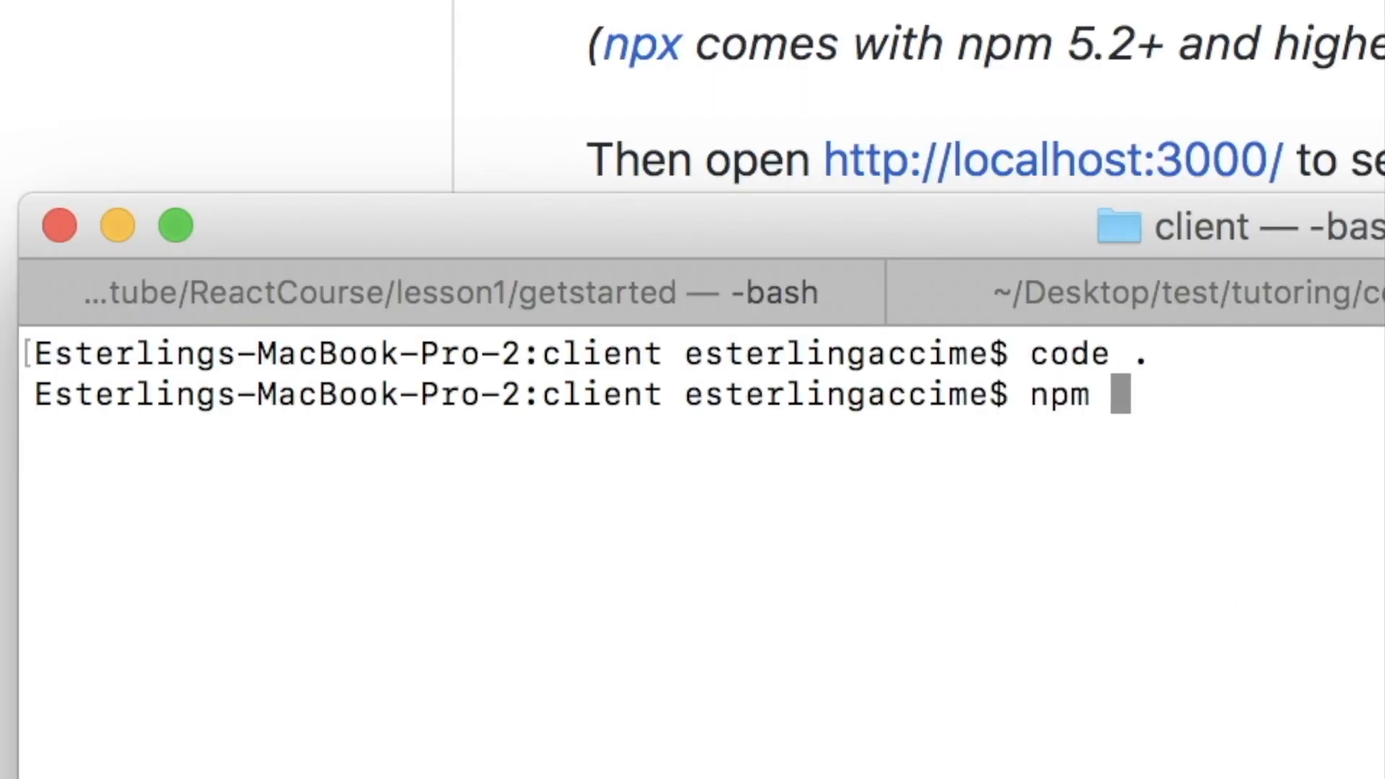
{"action": "type", "text": "staart"}
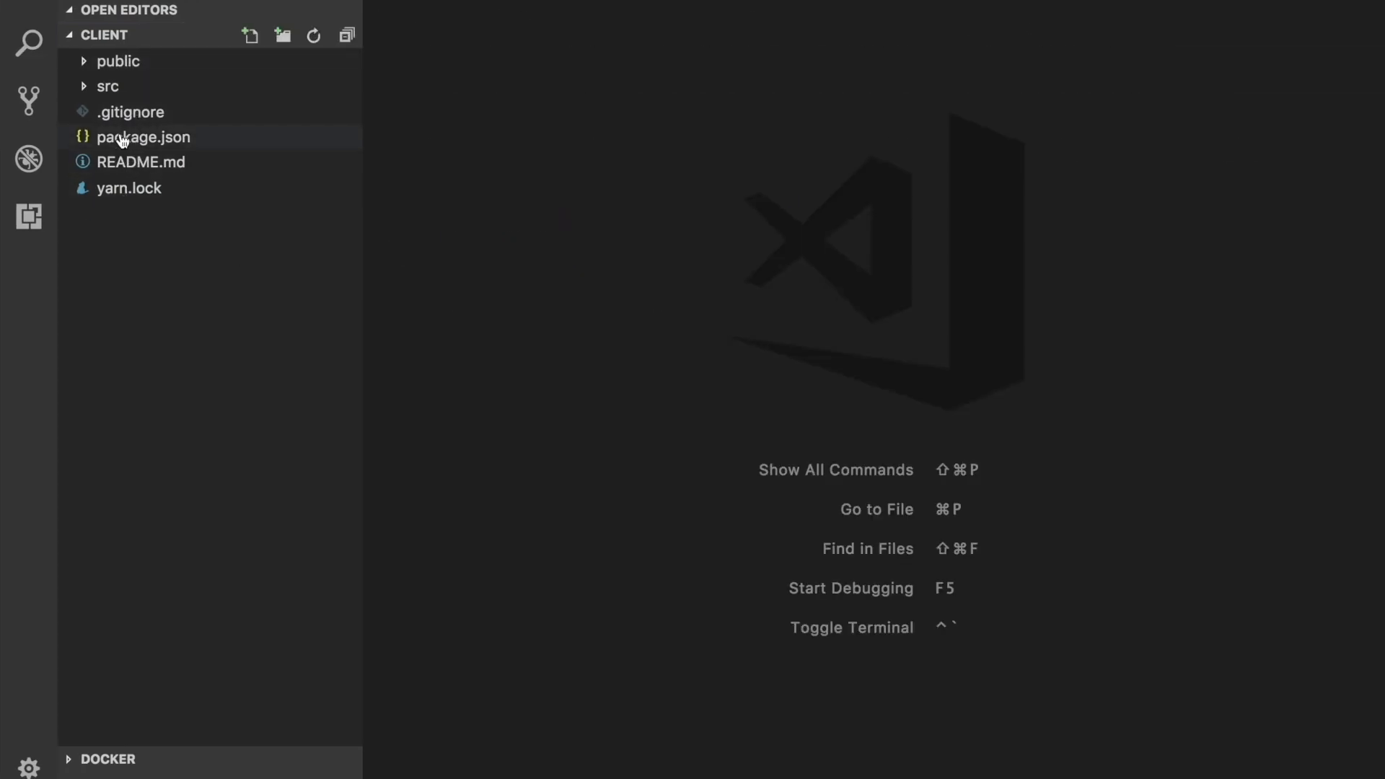
Edit src/App.js so the h1 reads 'Are you really working?' and save it.
{"action": "left_click", "coordinate": [108, 85]}
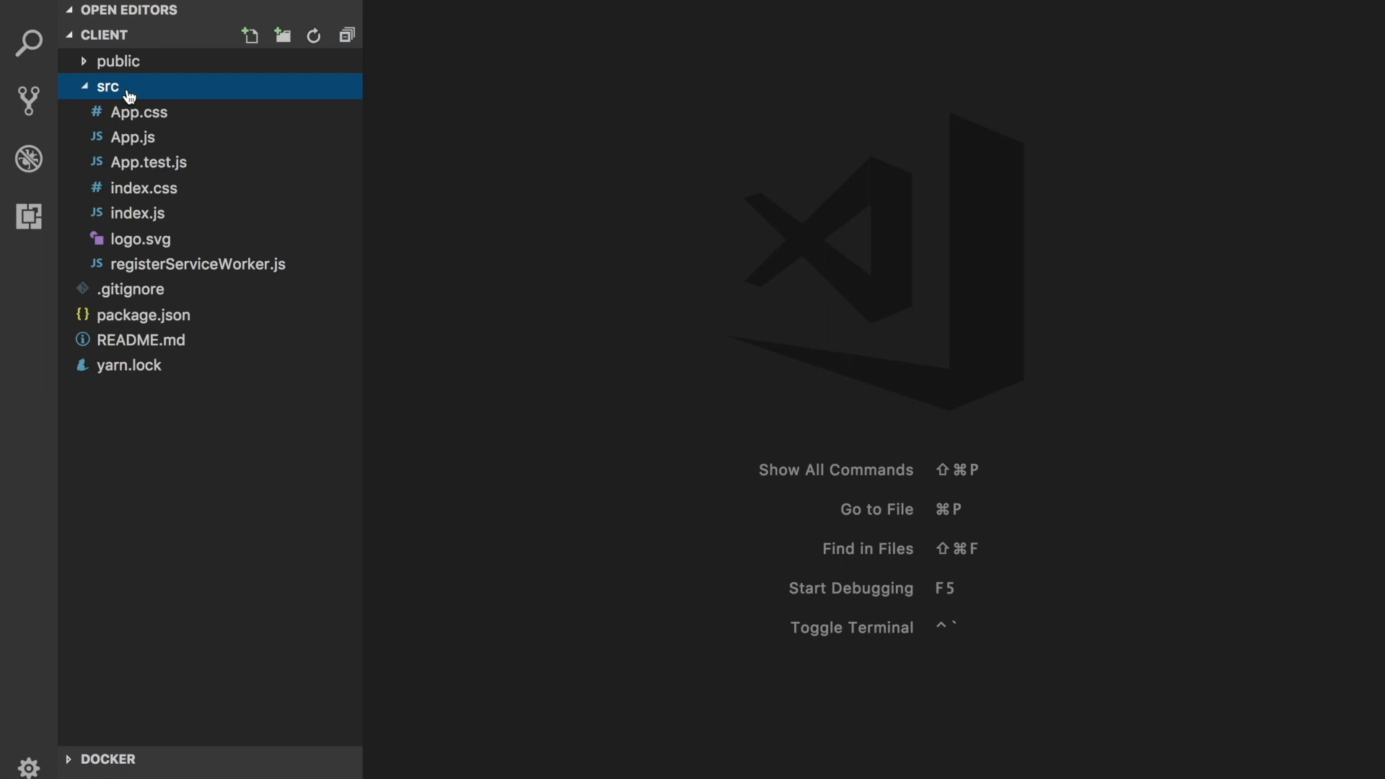
{"action": "left_click", "coordinate": [133, 137]}
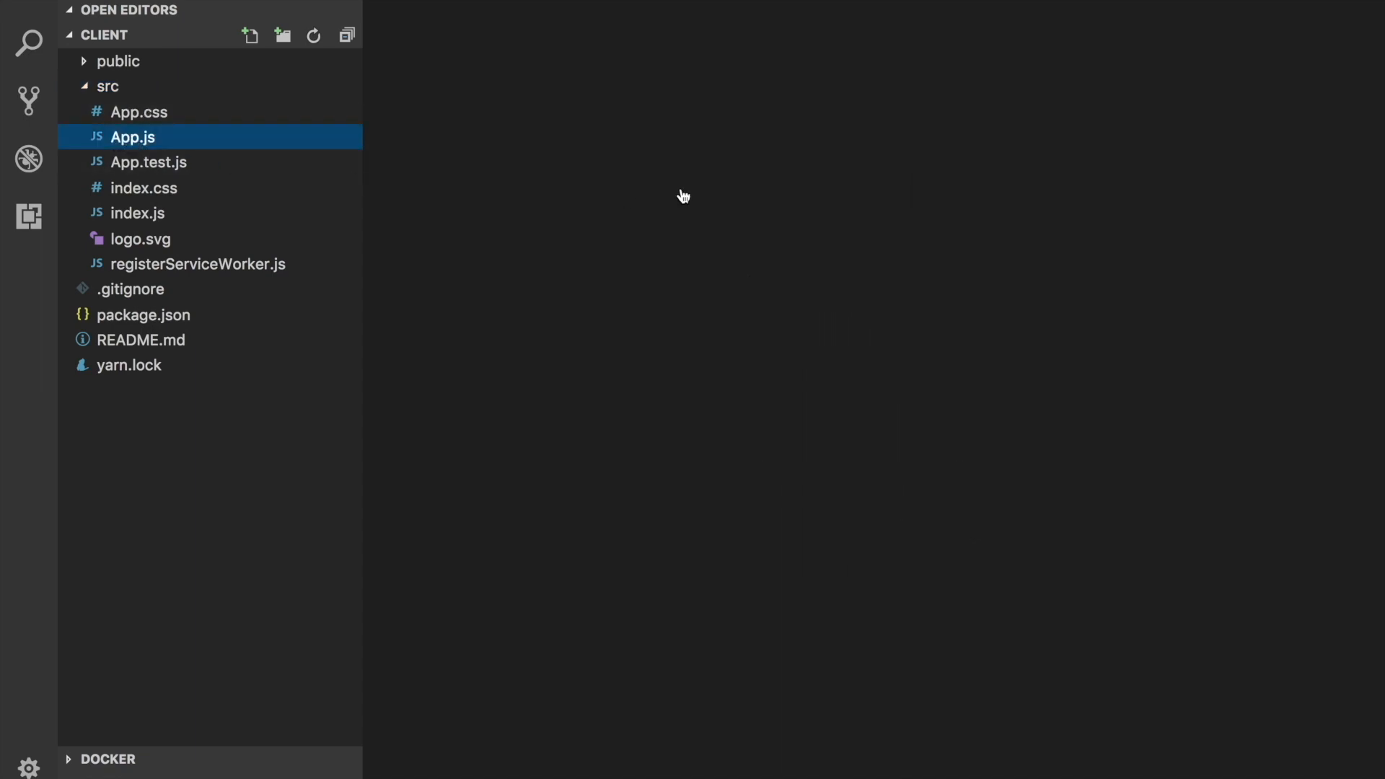
{"action": "left_click", "coordinate": [133, 136]}
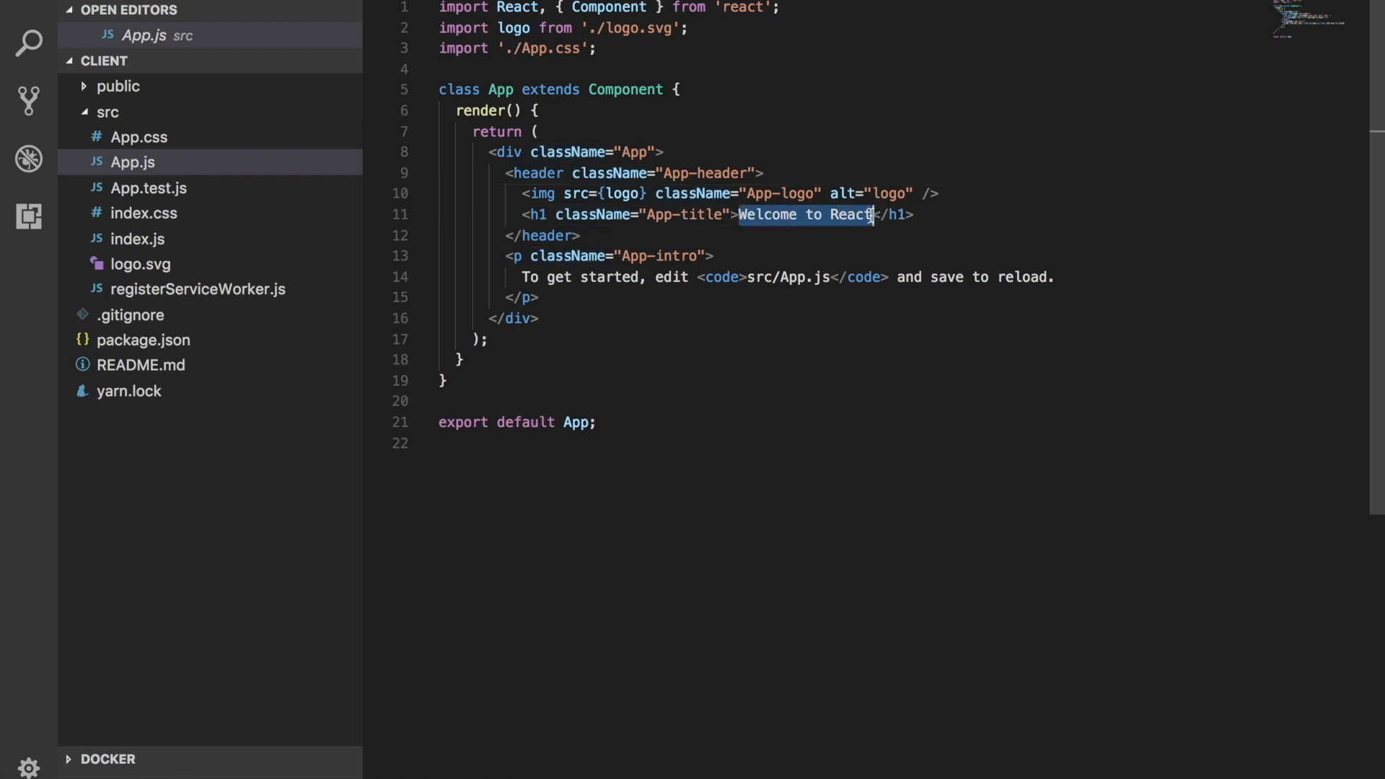
{"action": "type", "text": "Ar"}
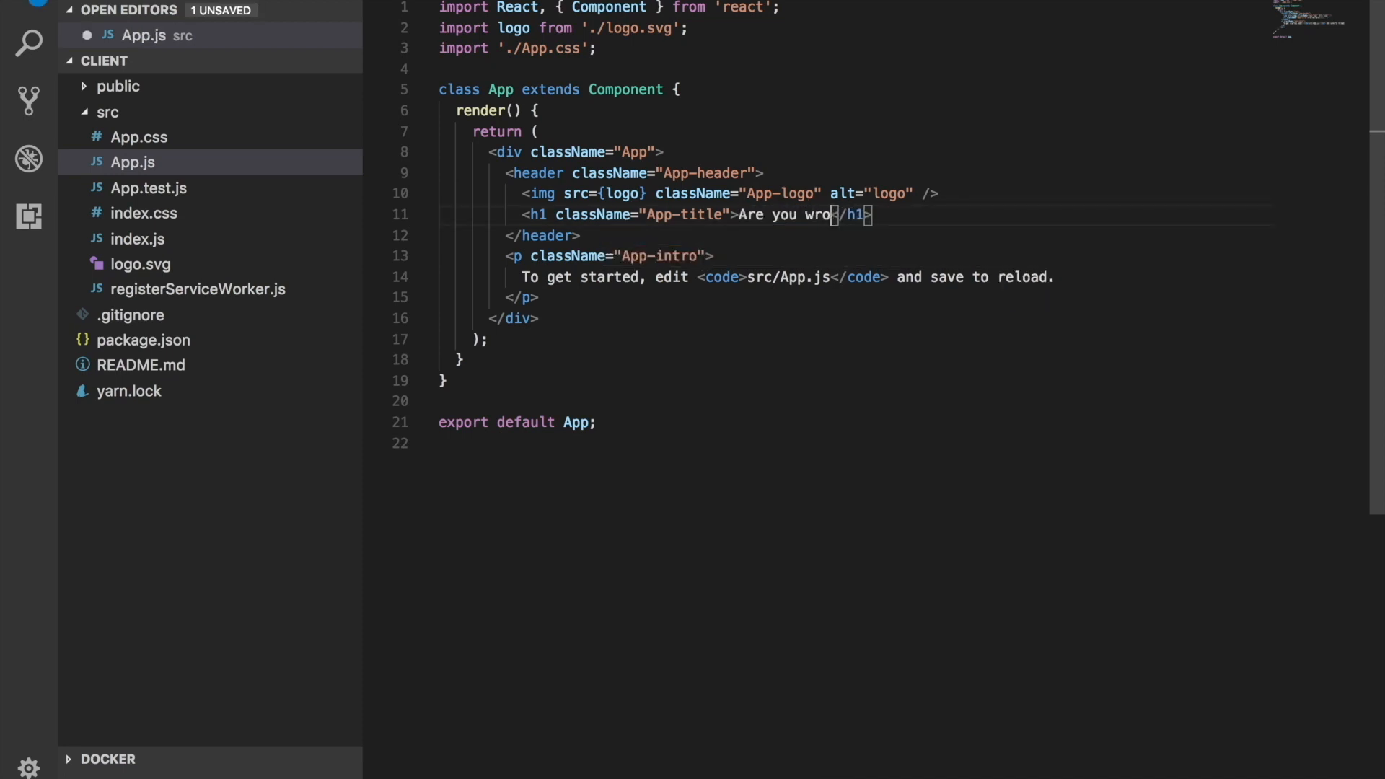
{"action": "type", "text": "really working"}
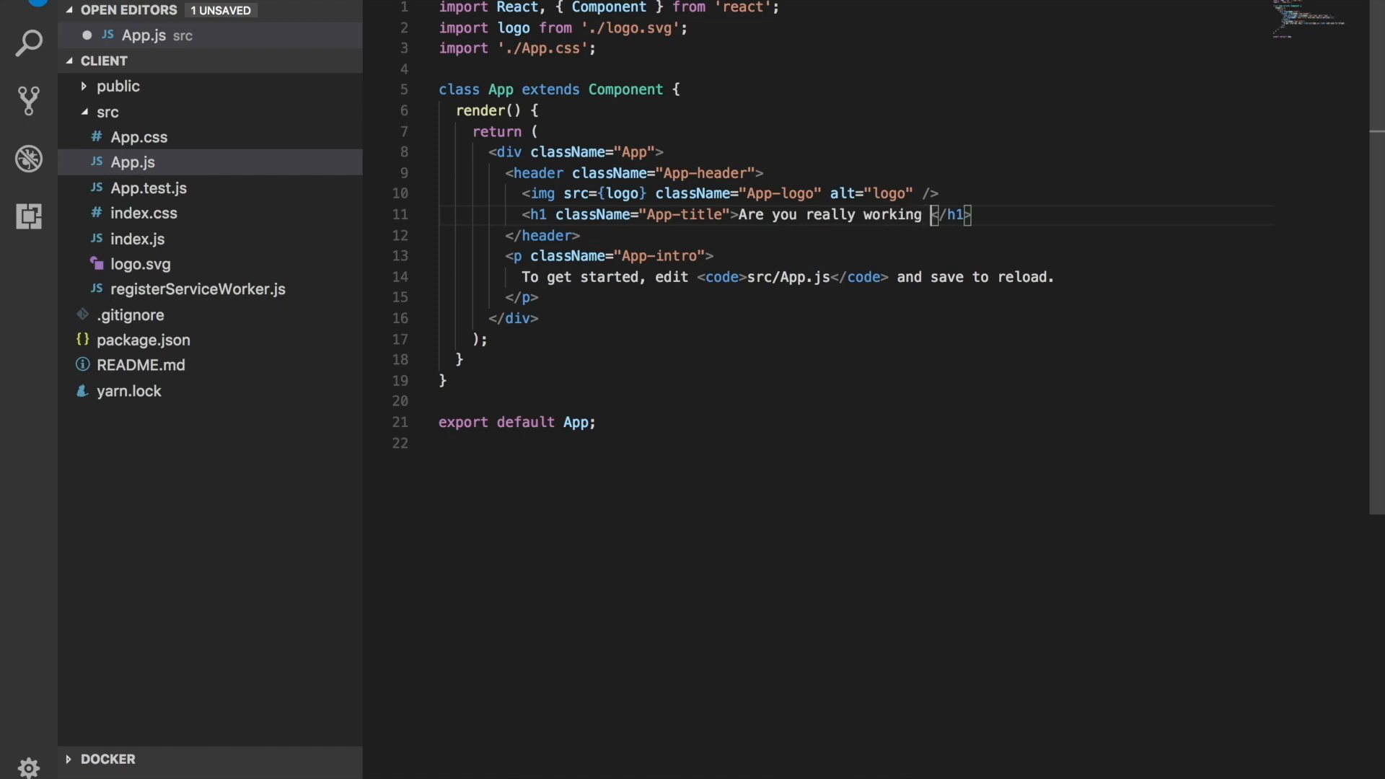
{"action": "type", "text": "?"}
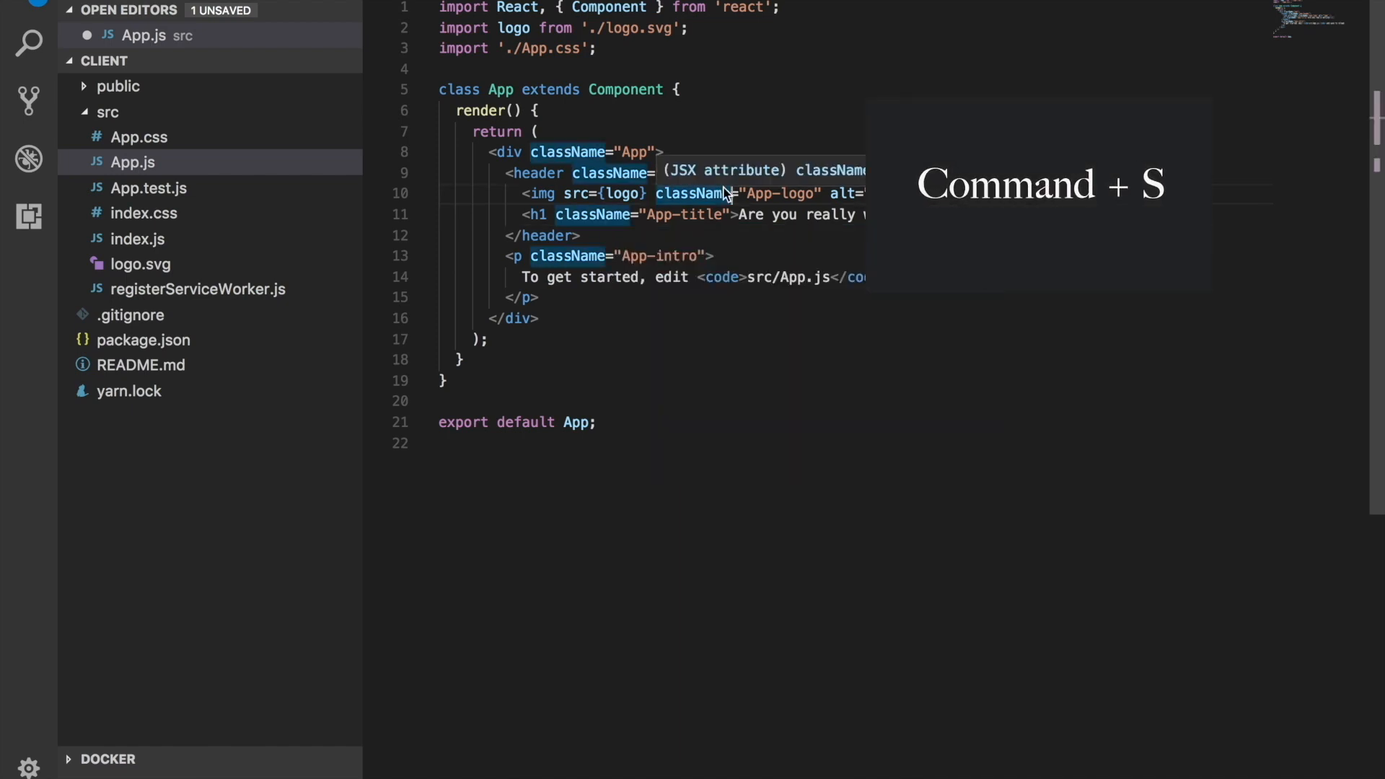
{"action": "key", "text": "cmd+s"}
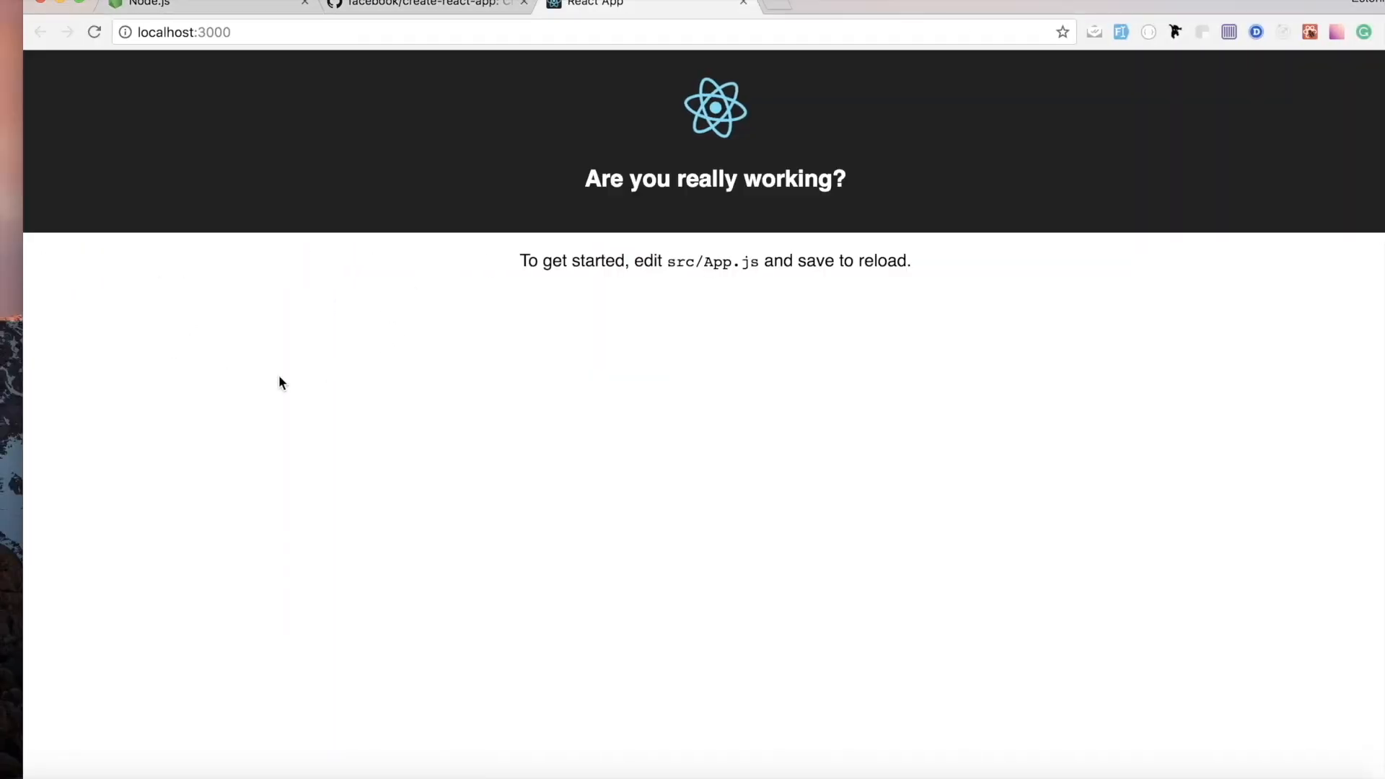
{"action": "left_click_drag", "start_coordinate": [584, 179], "coordinate": [847, 179]}
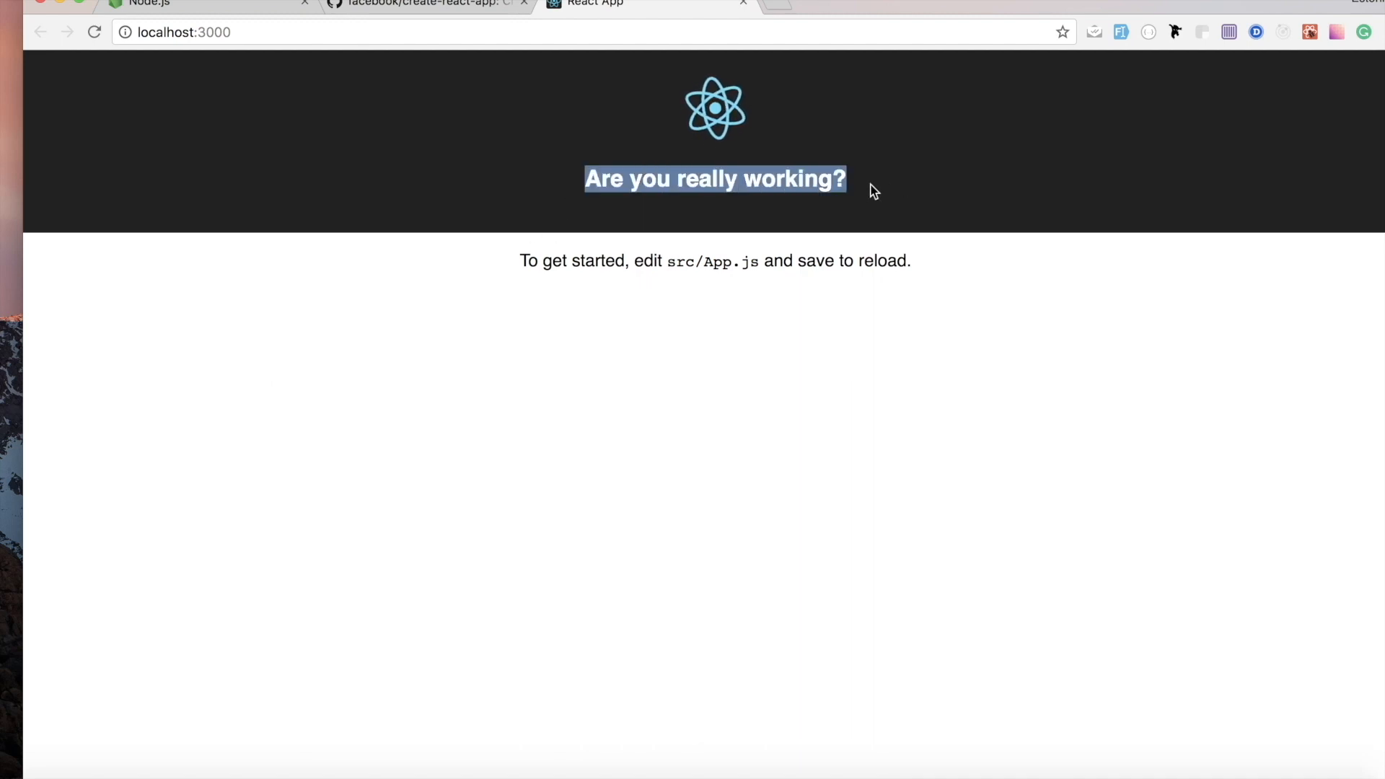
{"action": "mouse_move", "coordinate": [298, 607]}
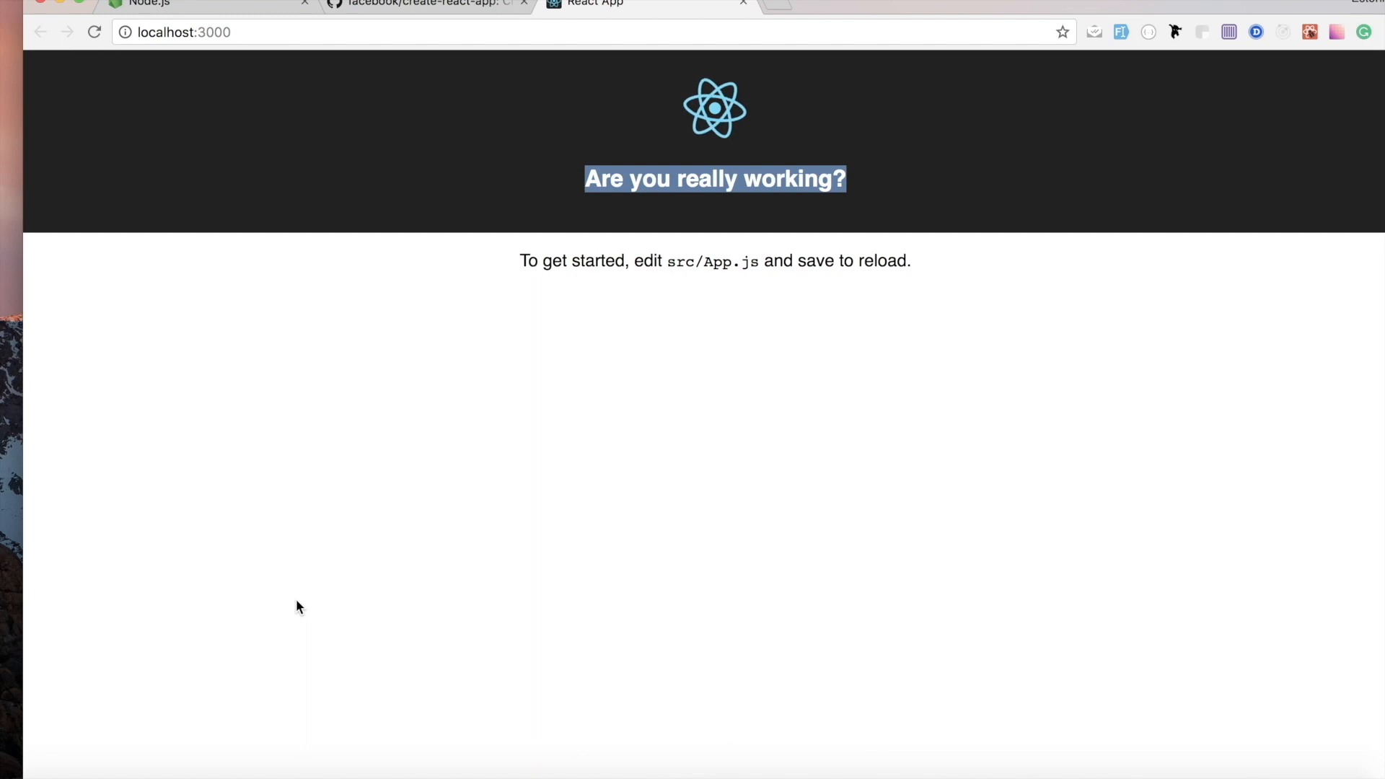